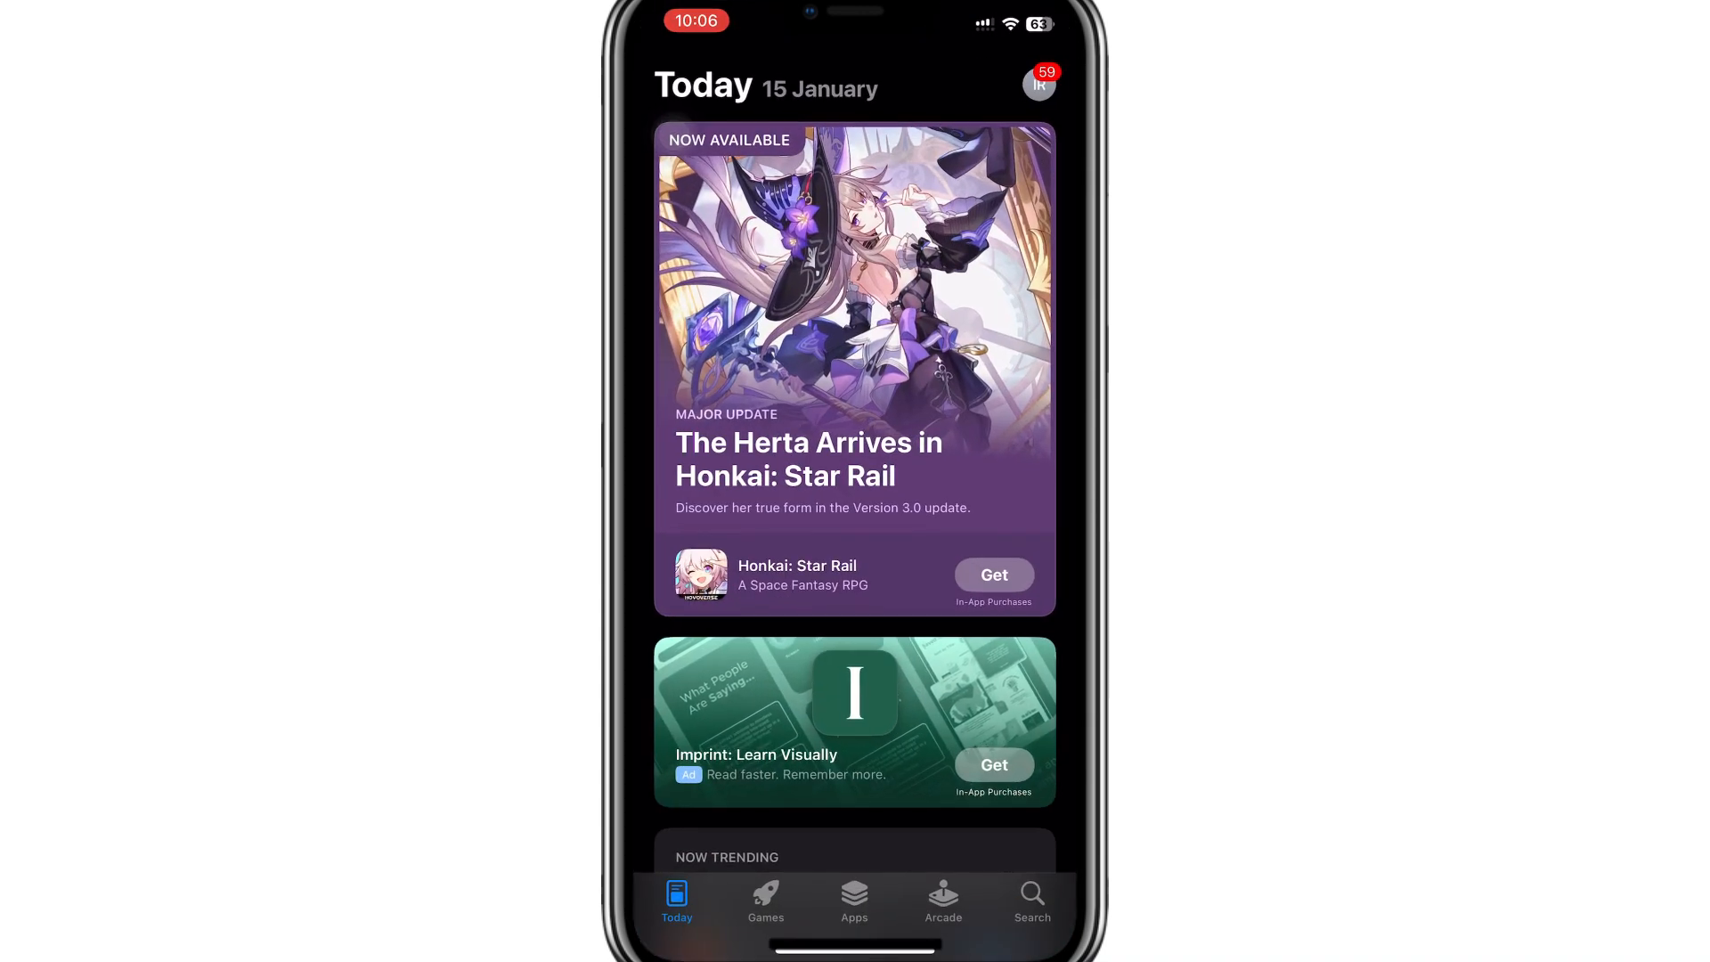
Search the App Store for 'nord vpn' and open the NordVPN listing.
left_click(1032, 900)
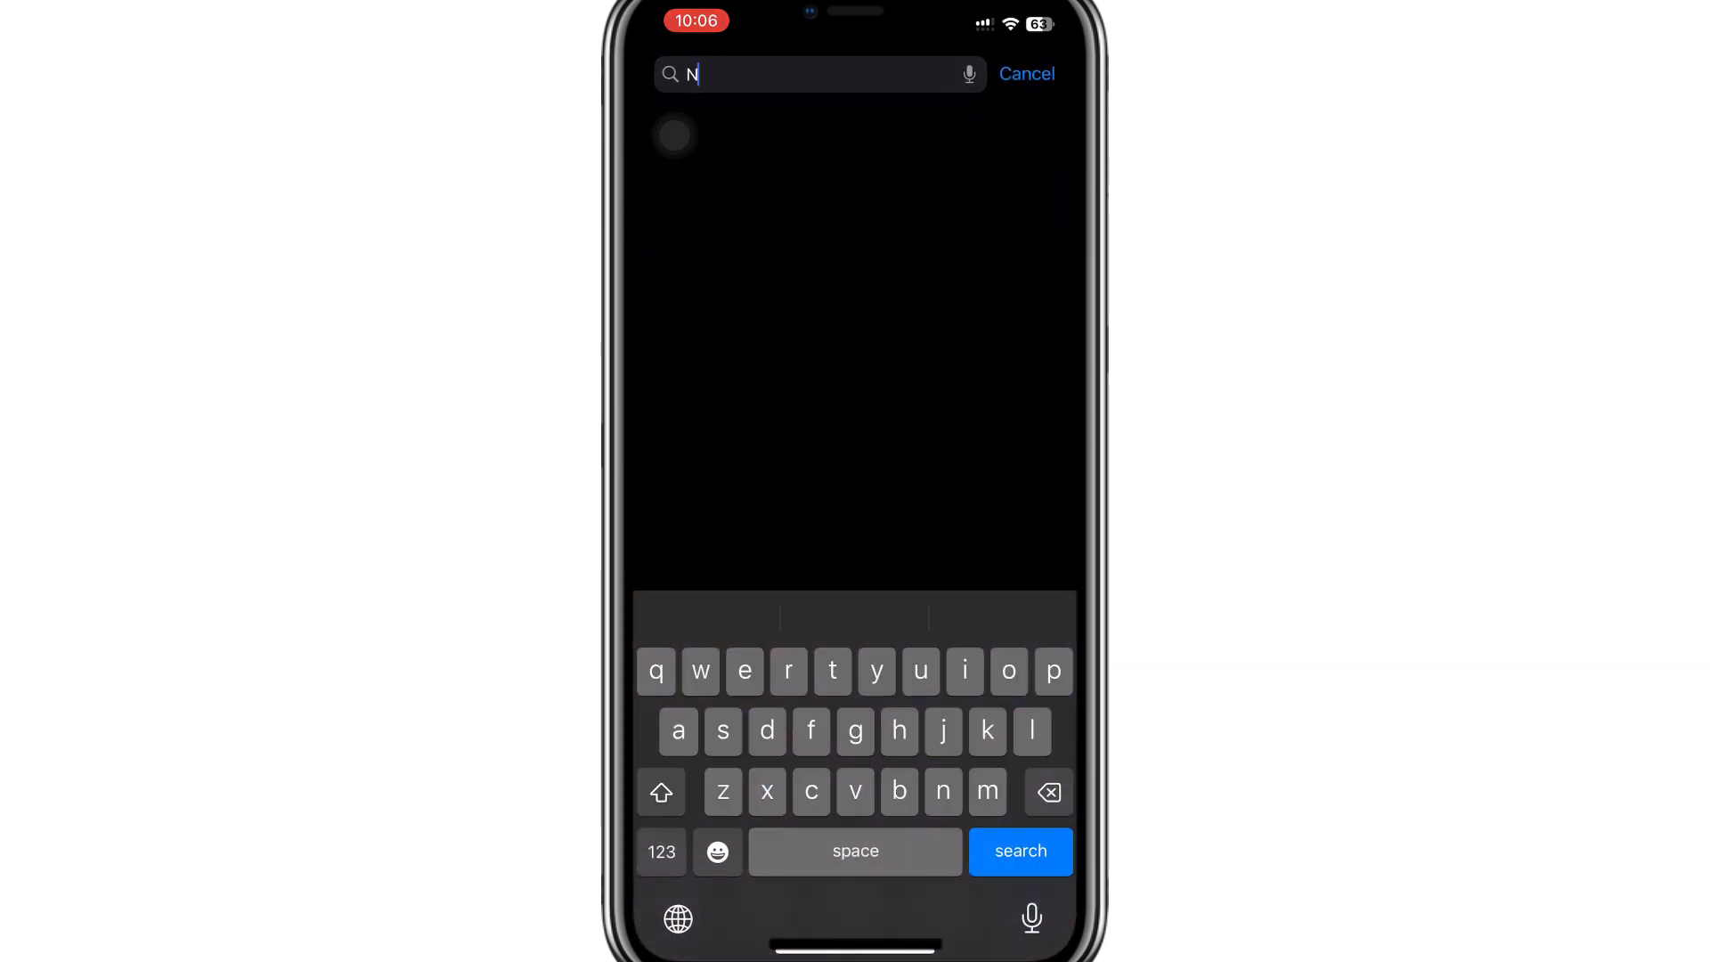
type("ord")
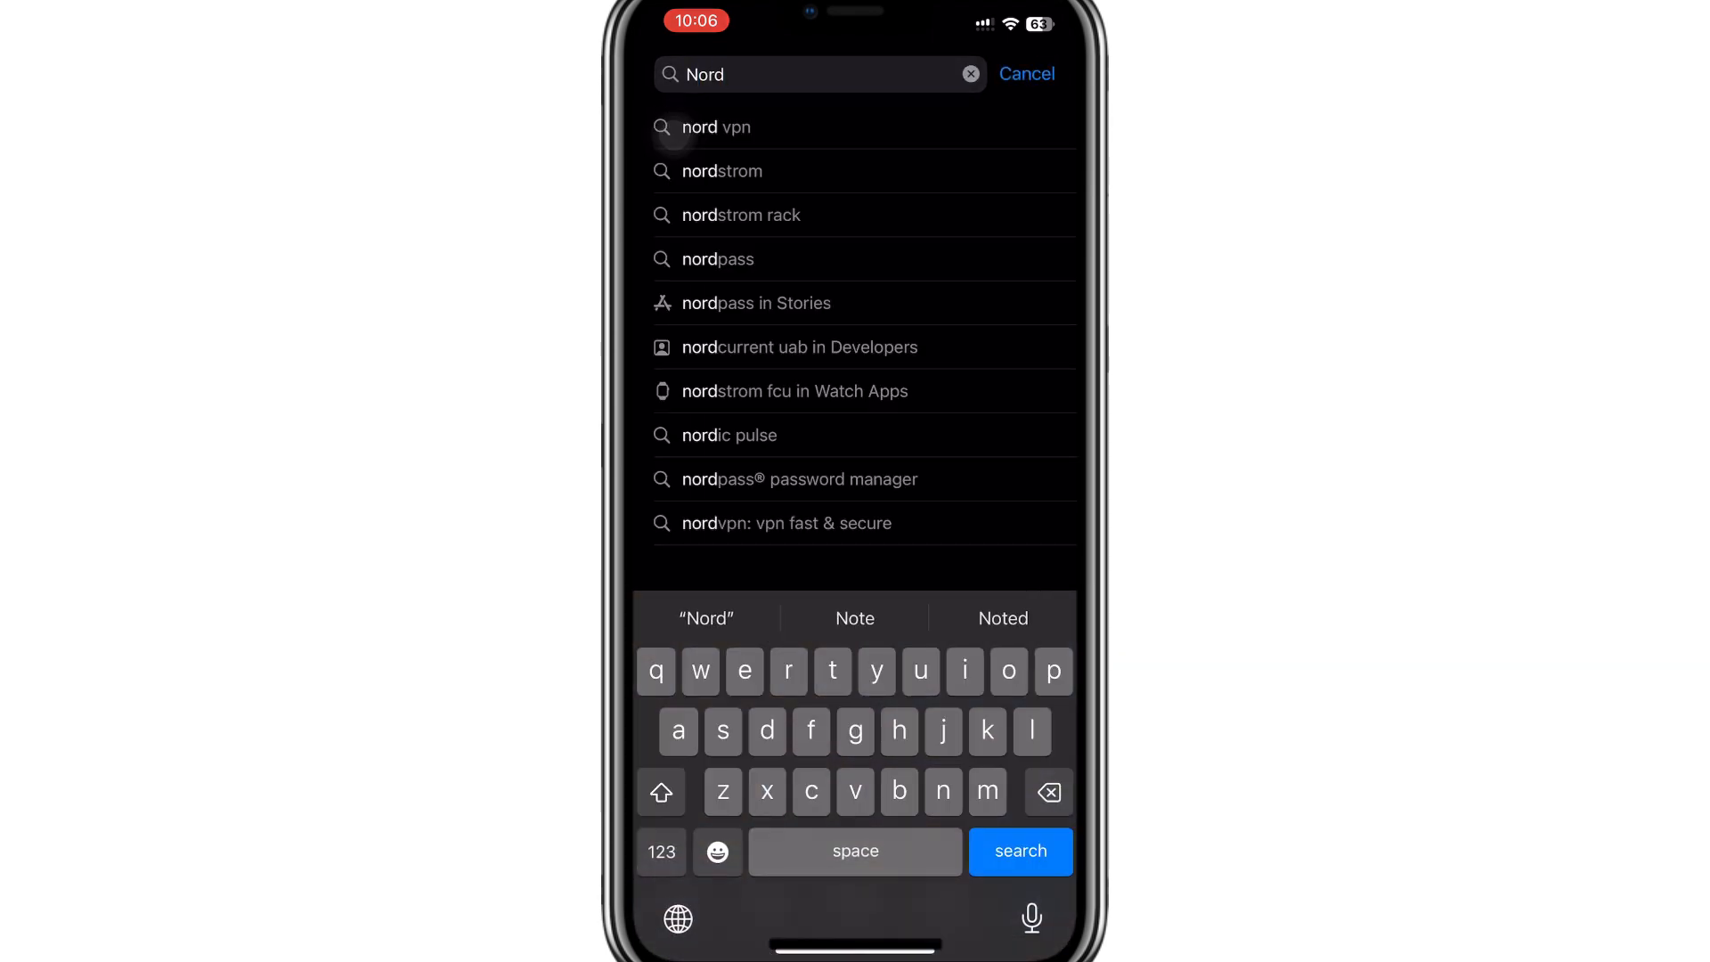
left_click(715, 126)
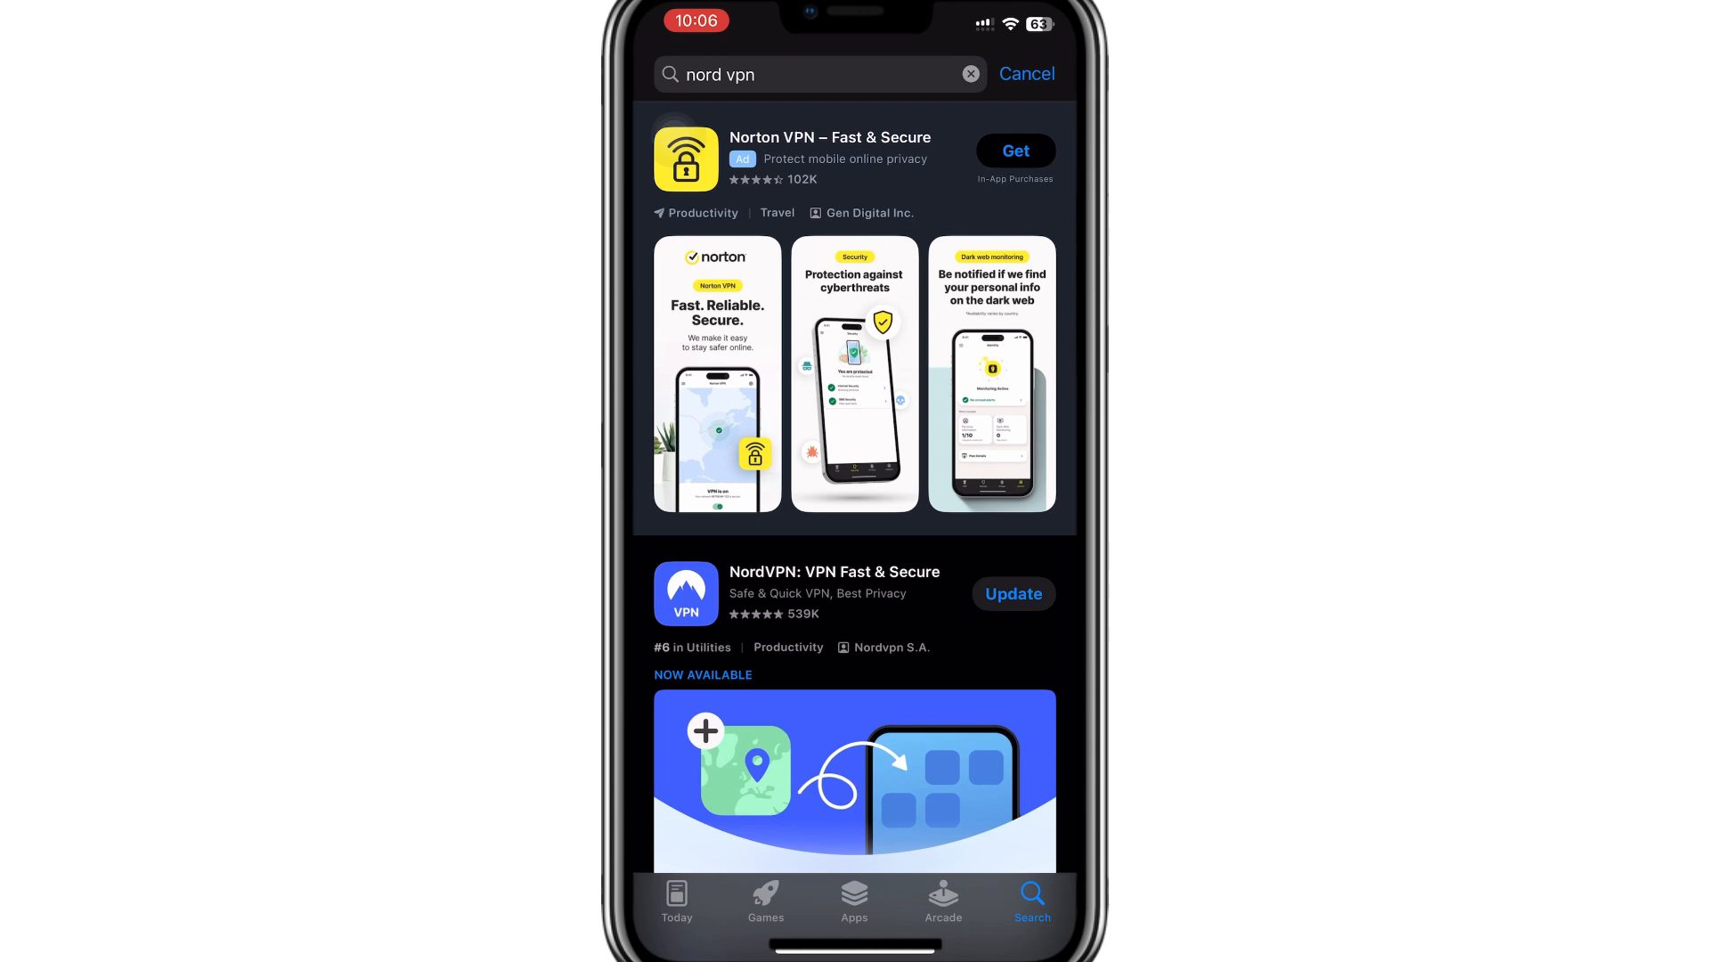
left_click(833, 572)
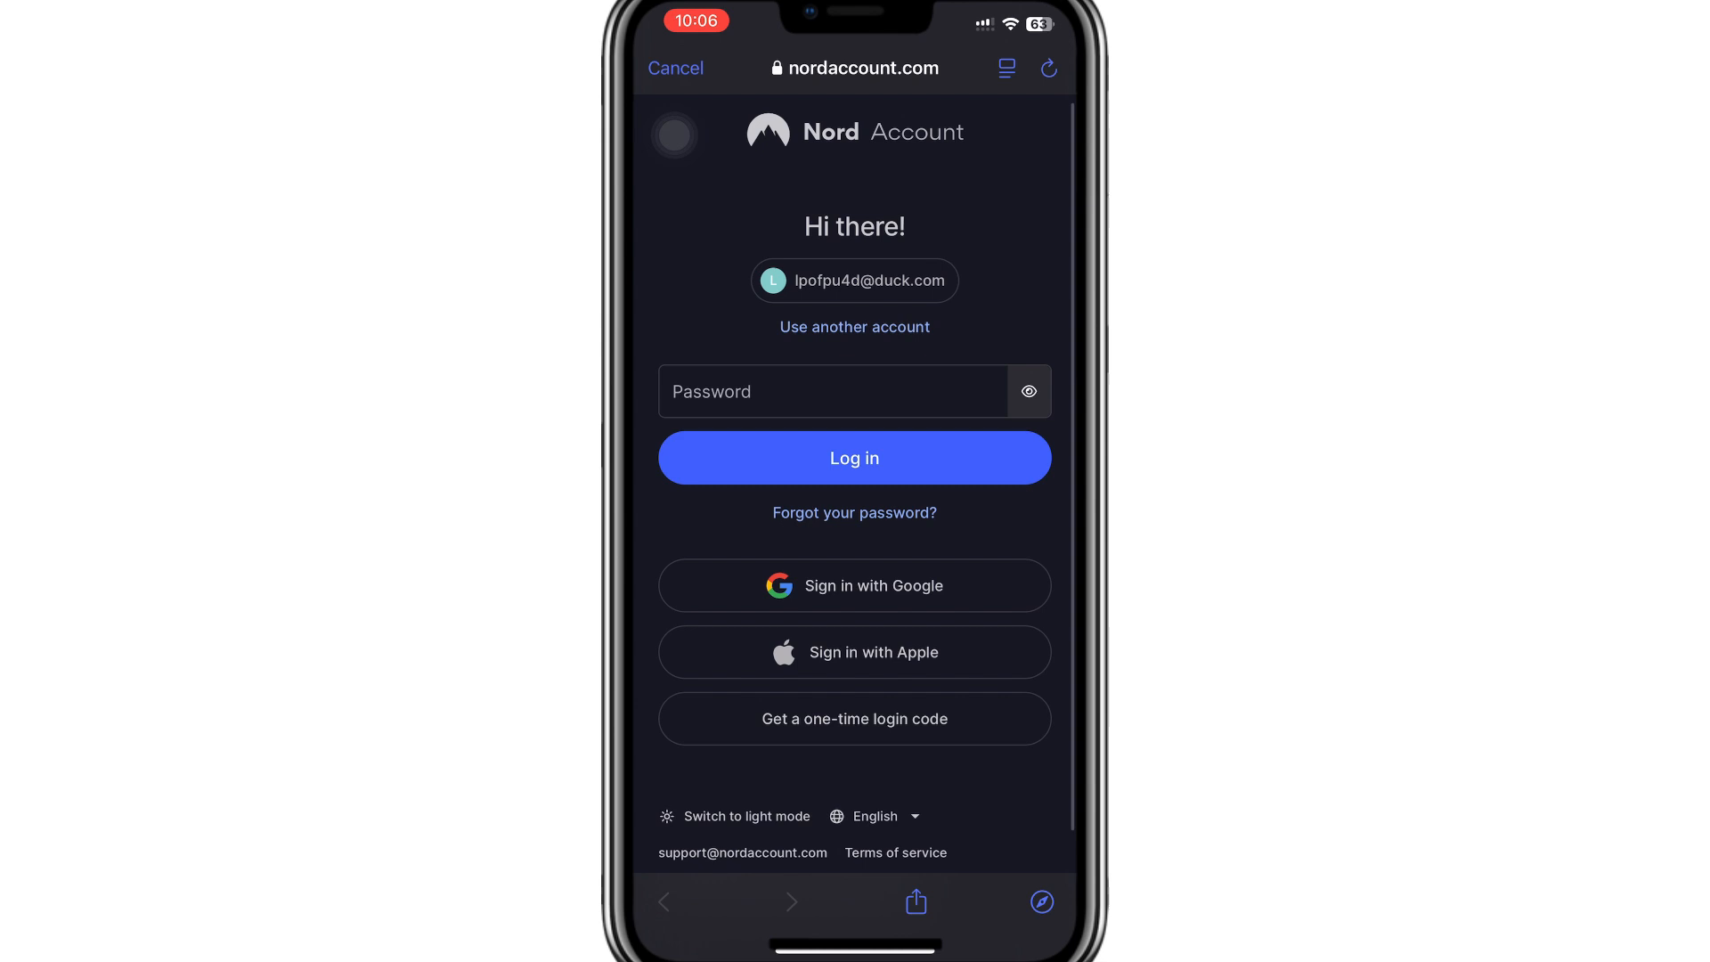
Finish signing in to the Nord account and connect to the United States server.
left_click(854, 457)
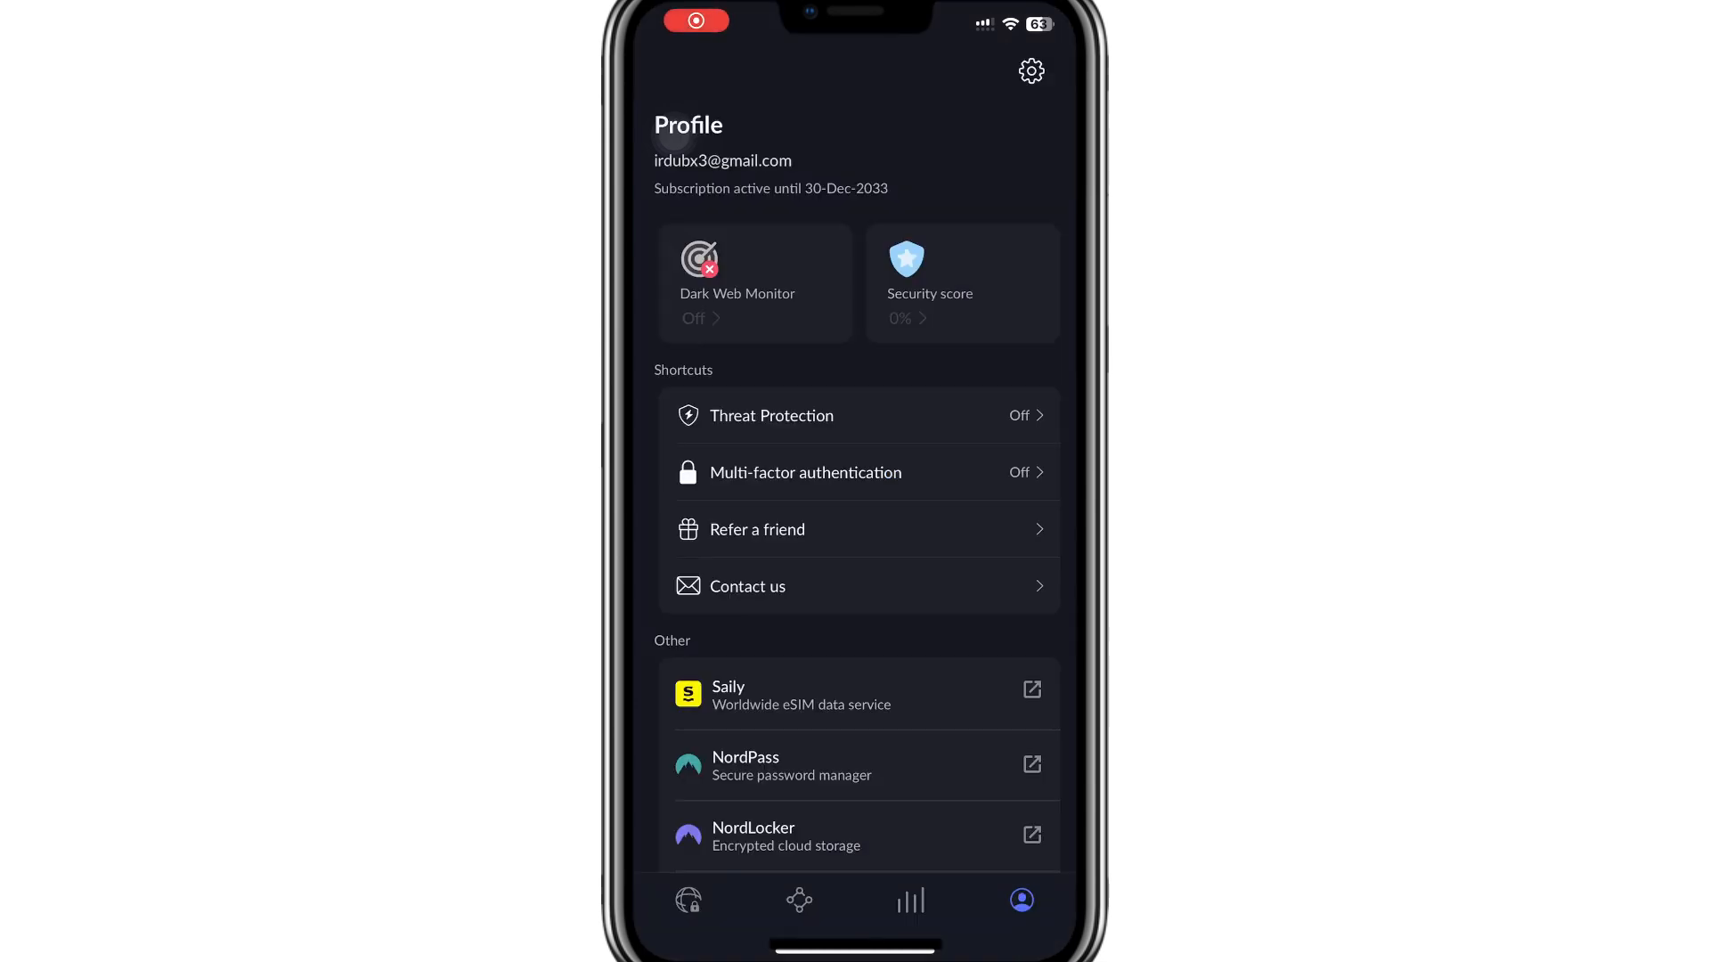
left_click(688, 899)
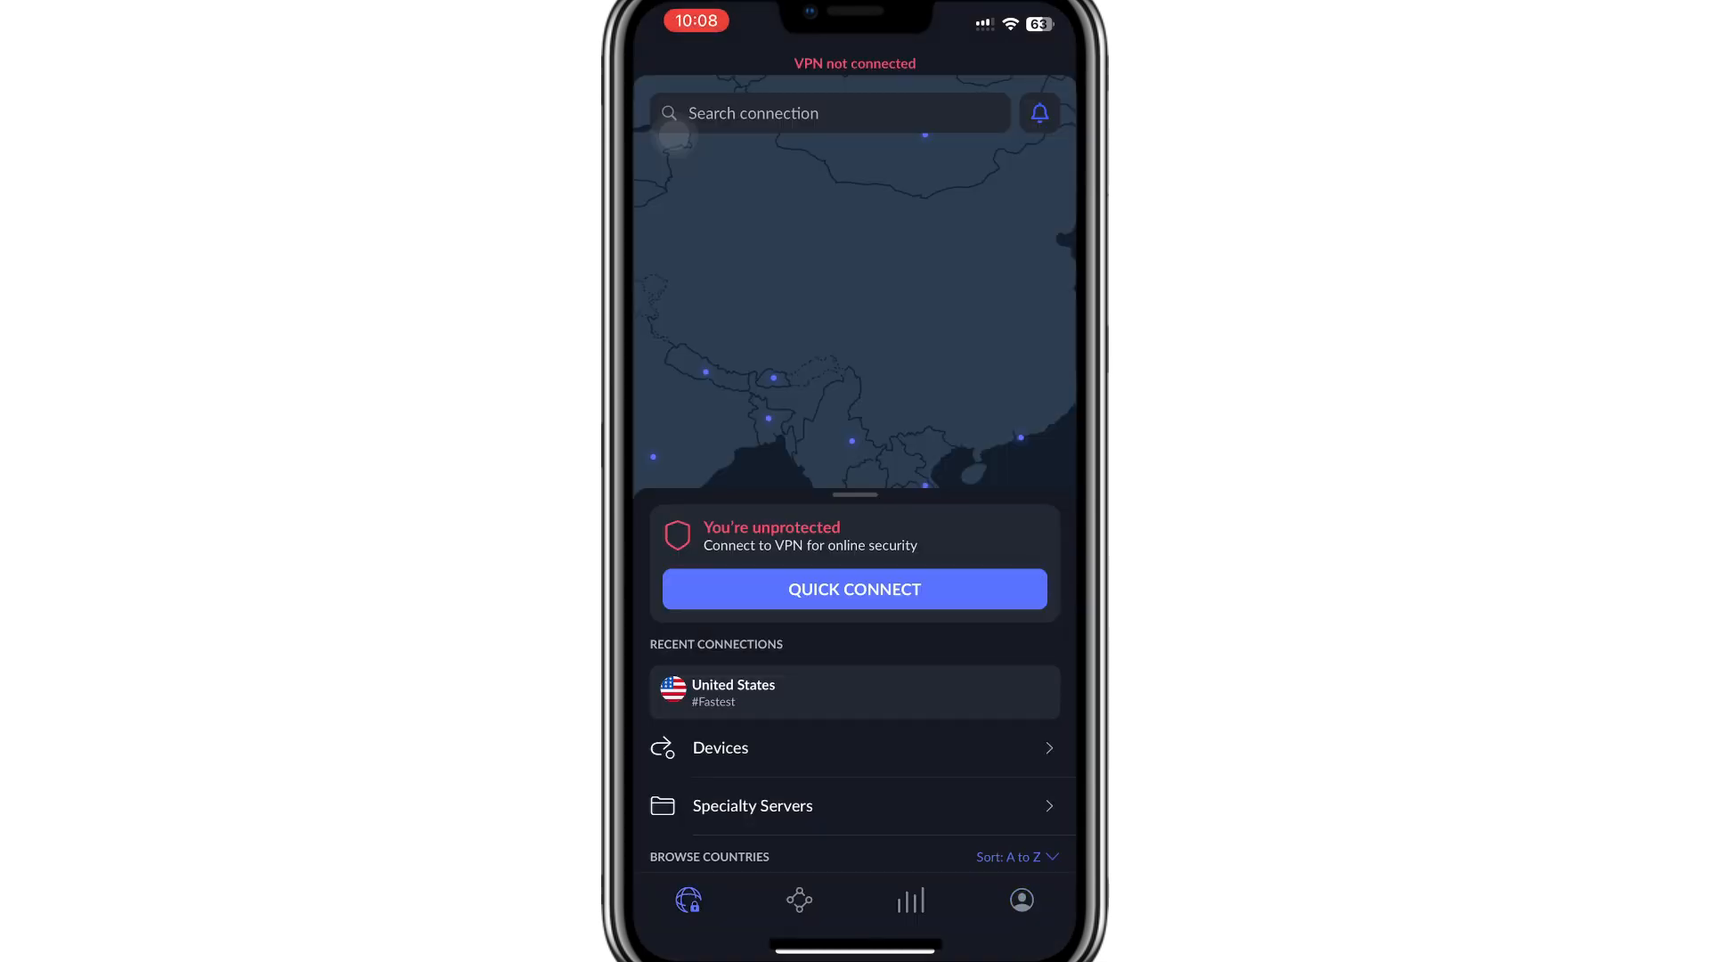
left_click(854, 589)
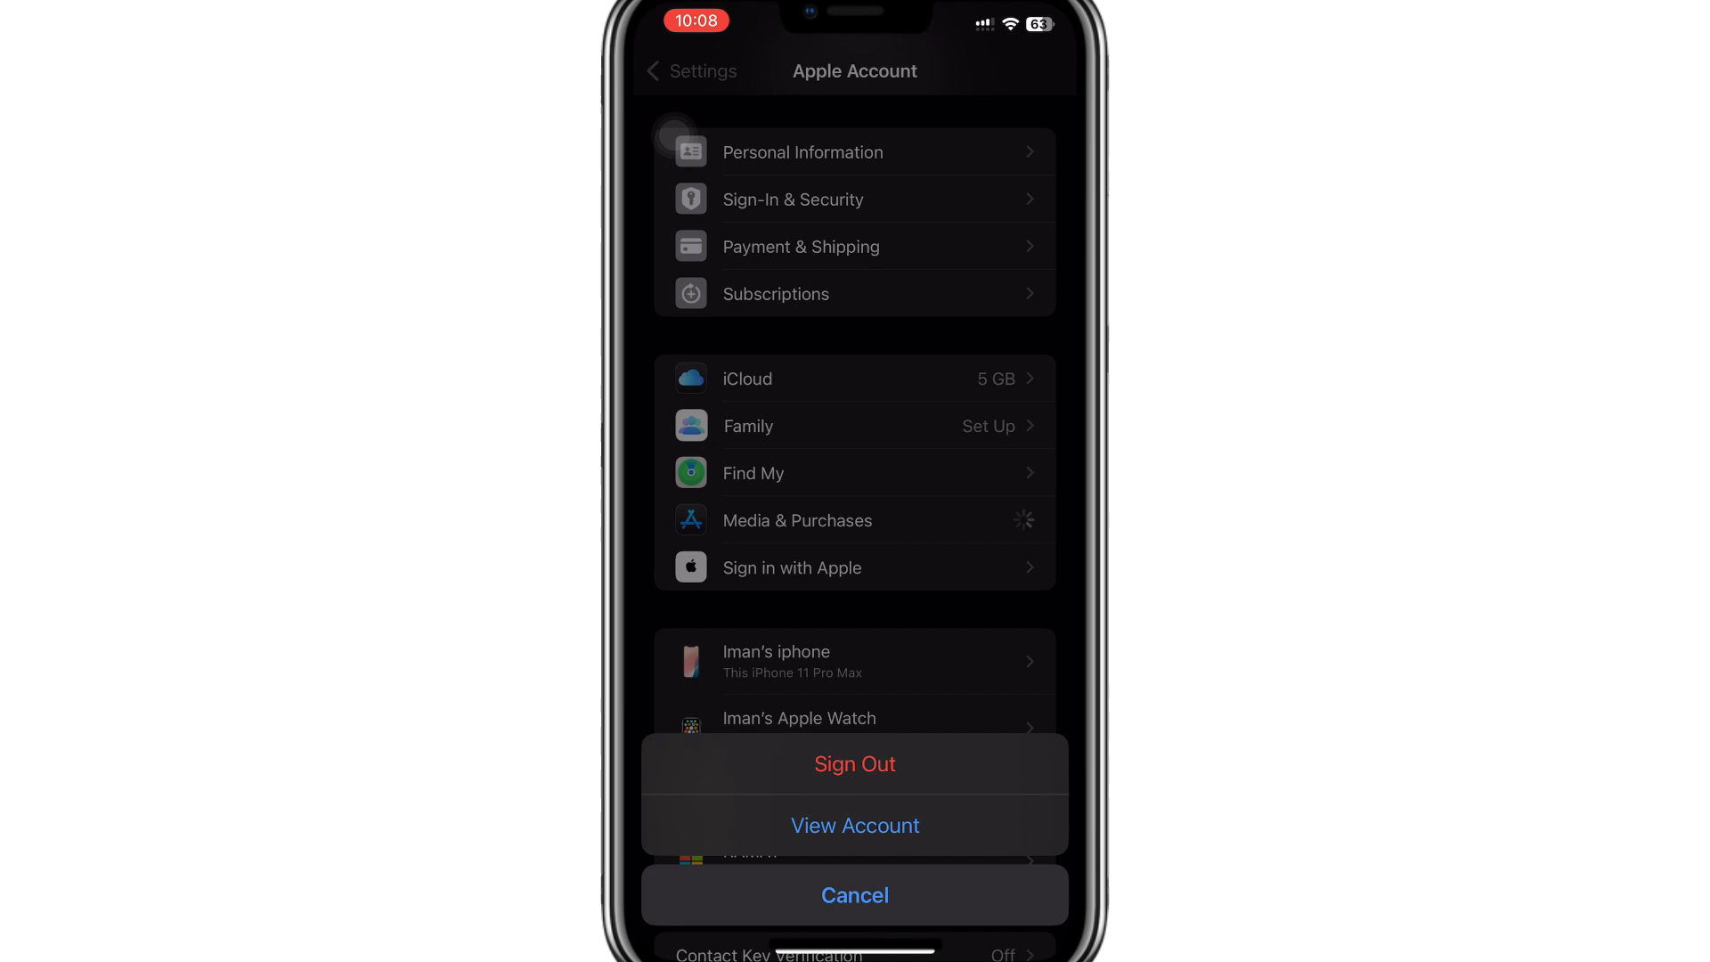
Open Media & Purchases in Apple Account and choose View Account.
left_click(854, 824)
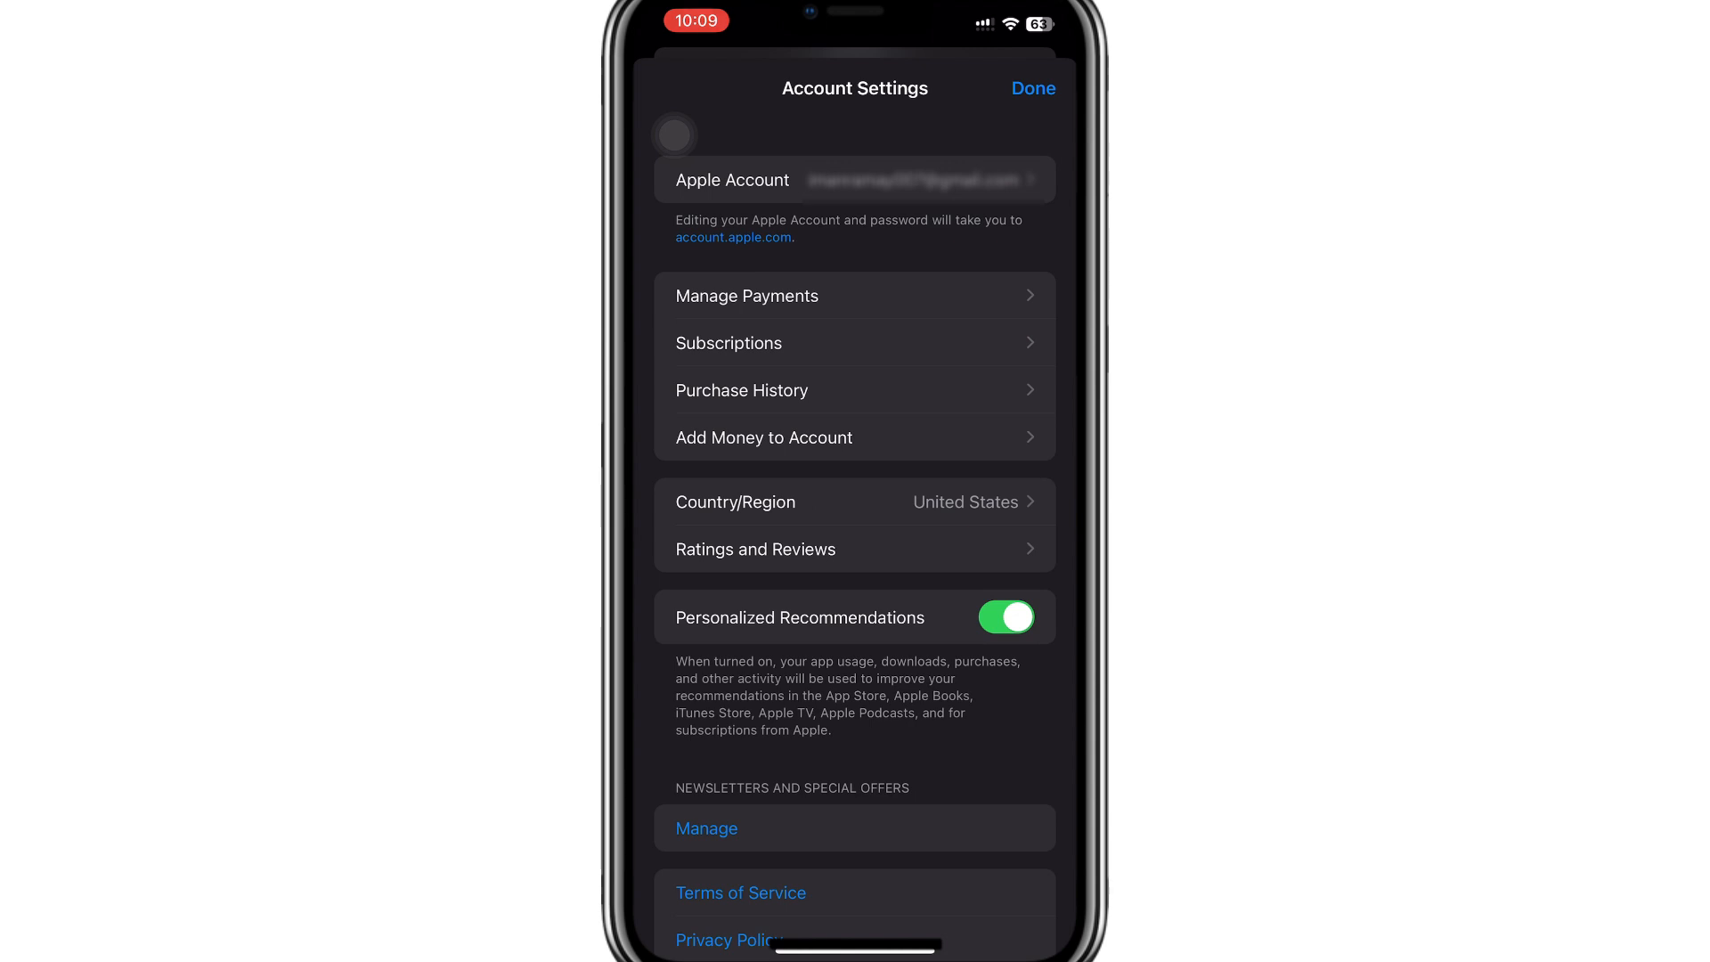
Start a Country/Region change and pick United States from the list.
scroll("down", 3)
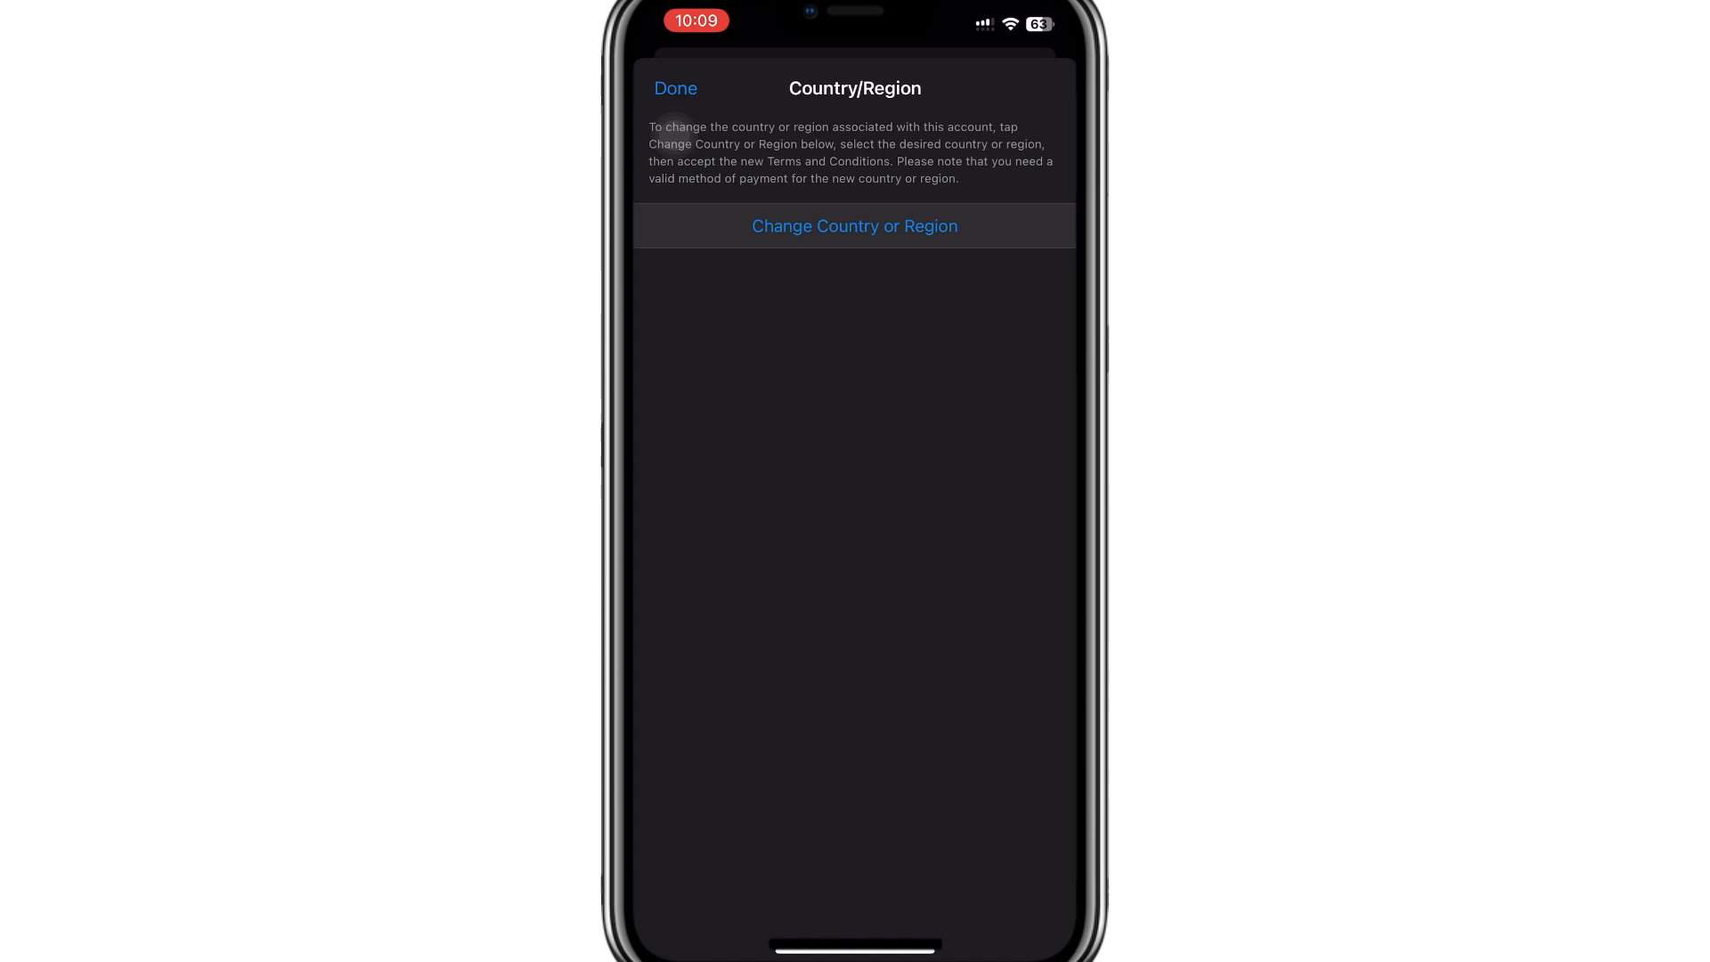
left_click(854, 225)
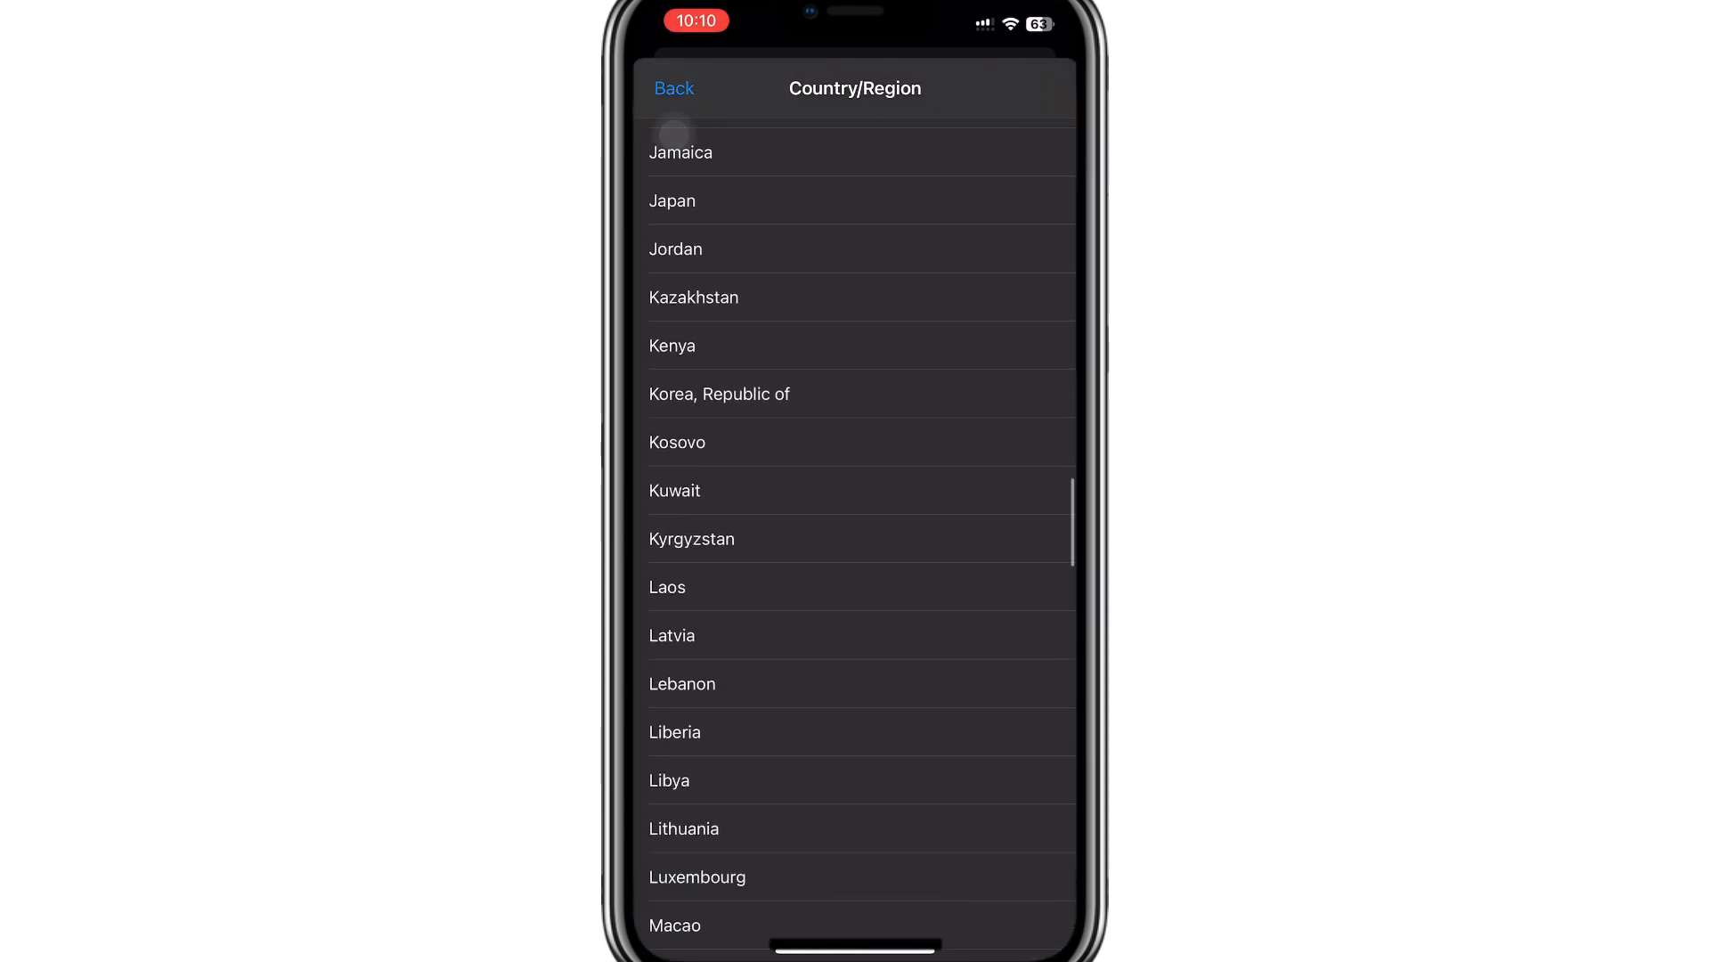
scroll("down", 3)
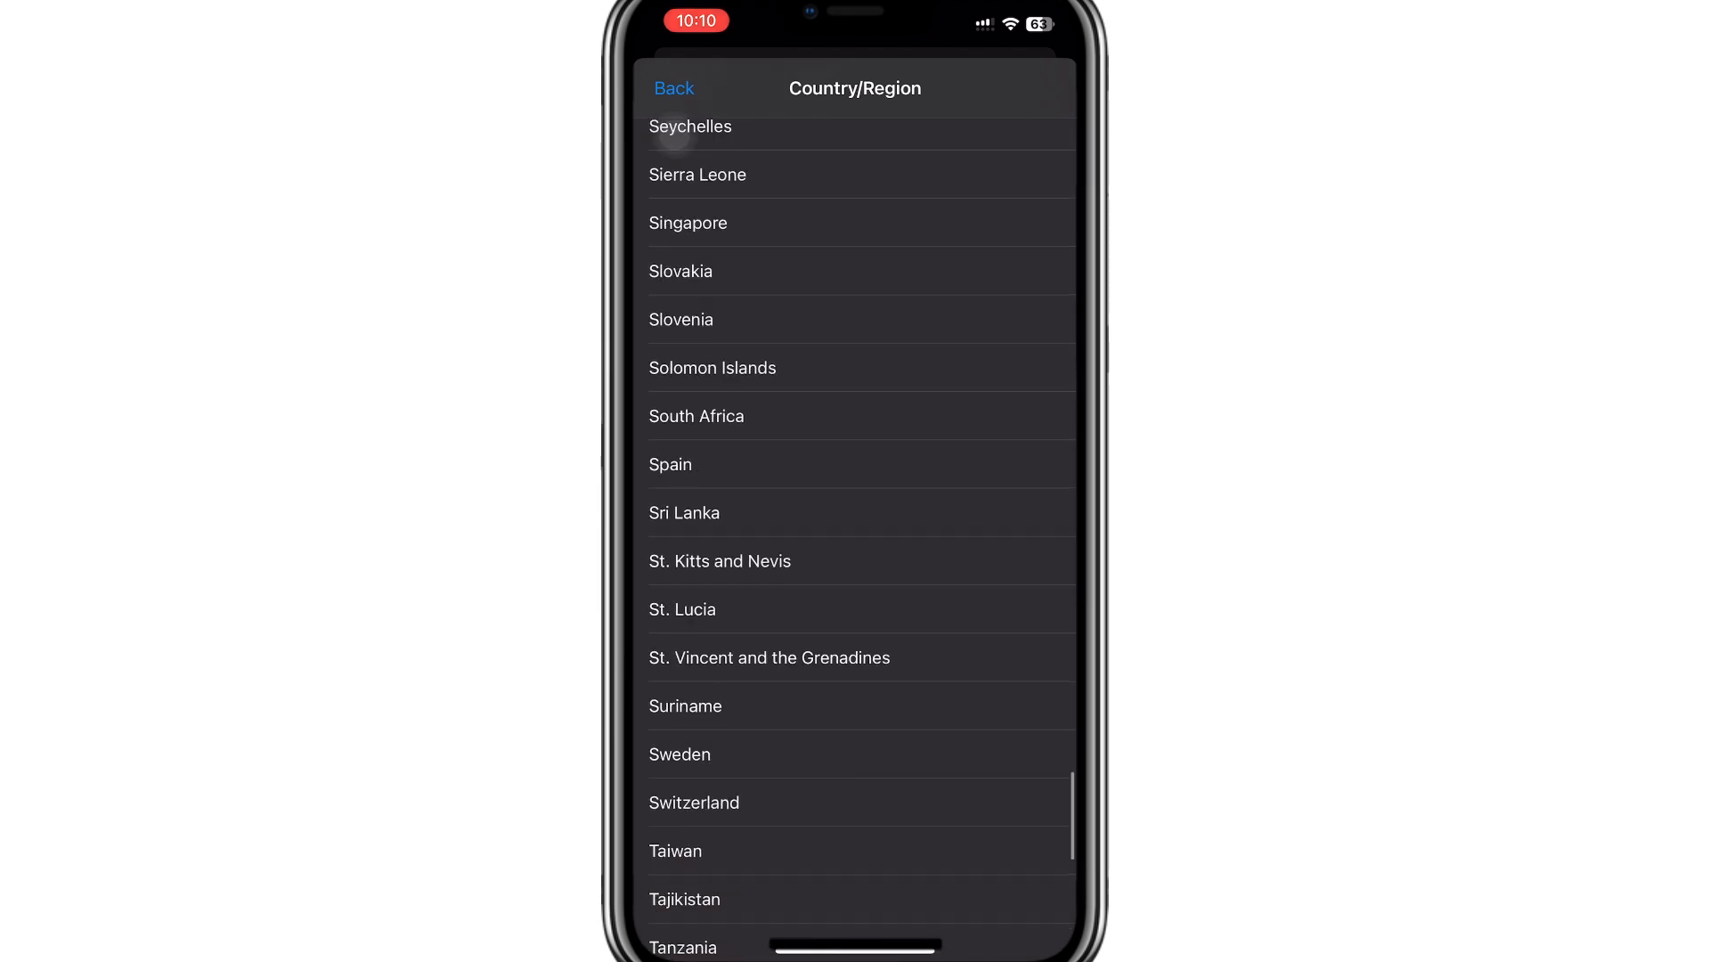
scroll("down", 3)
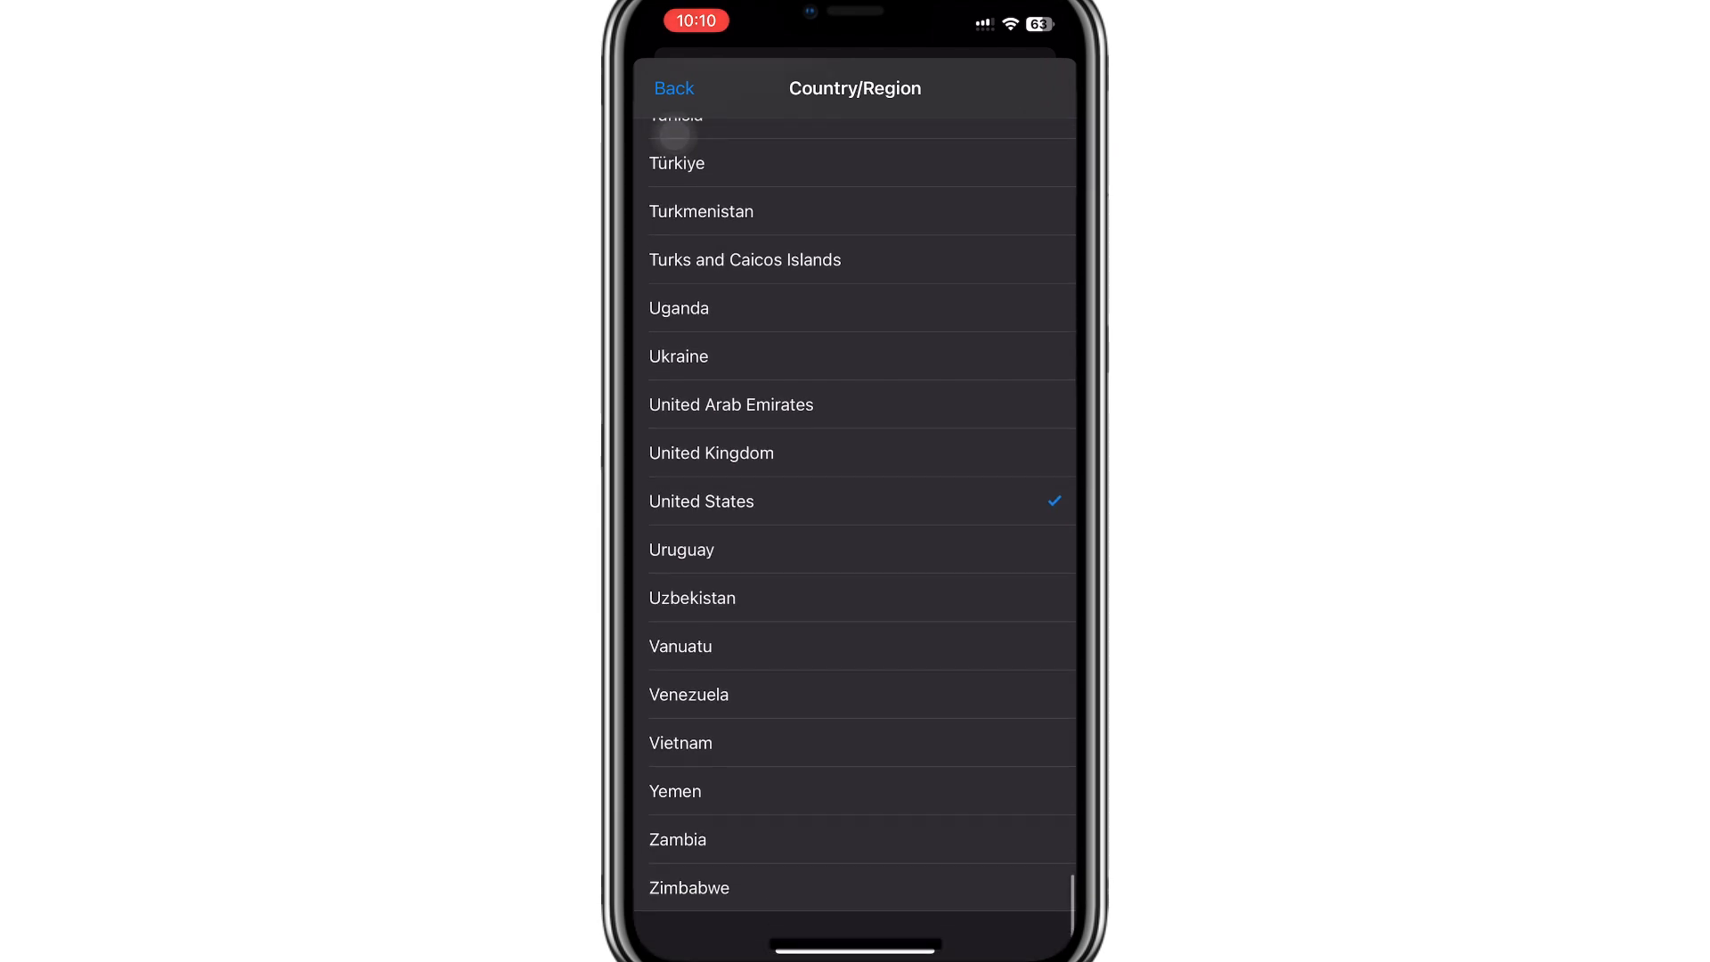
left_click(701, 501)
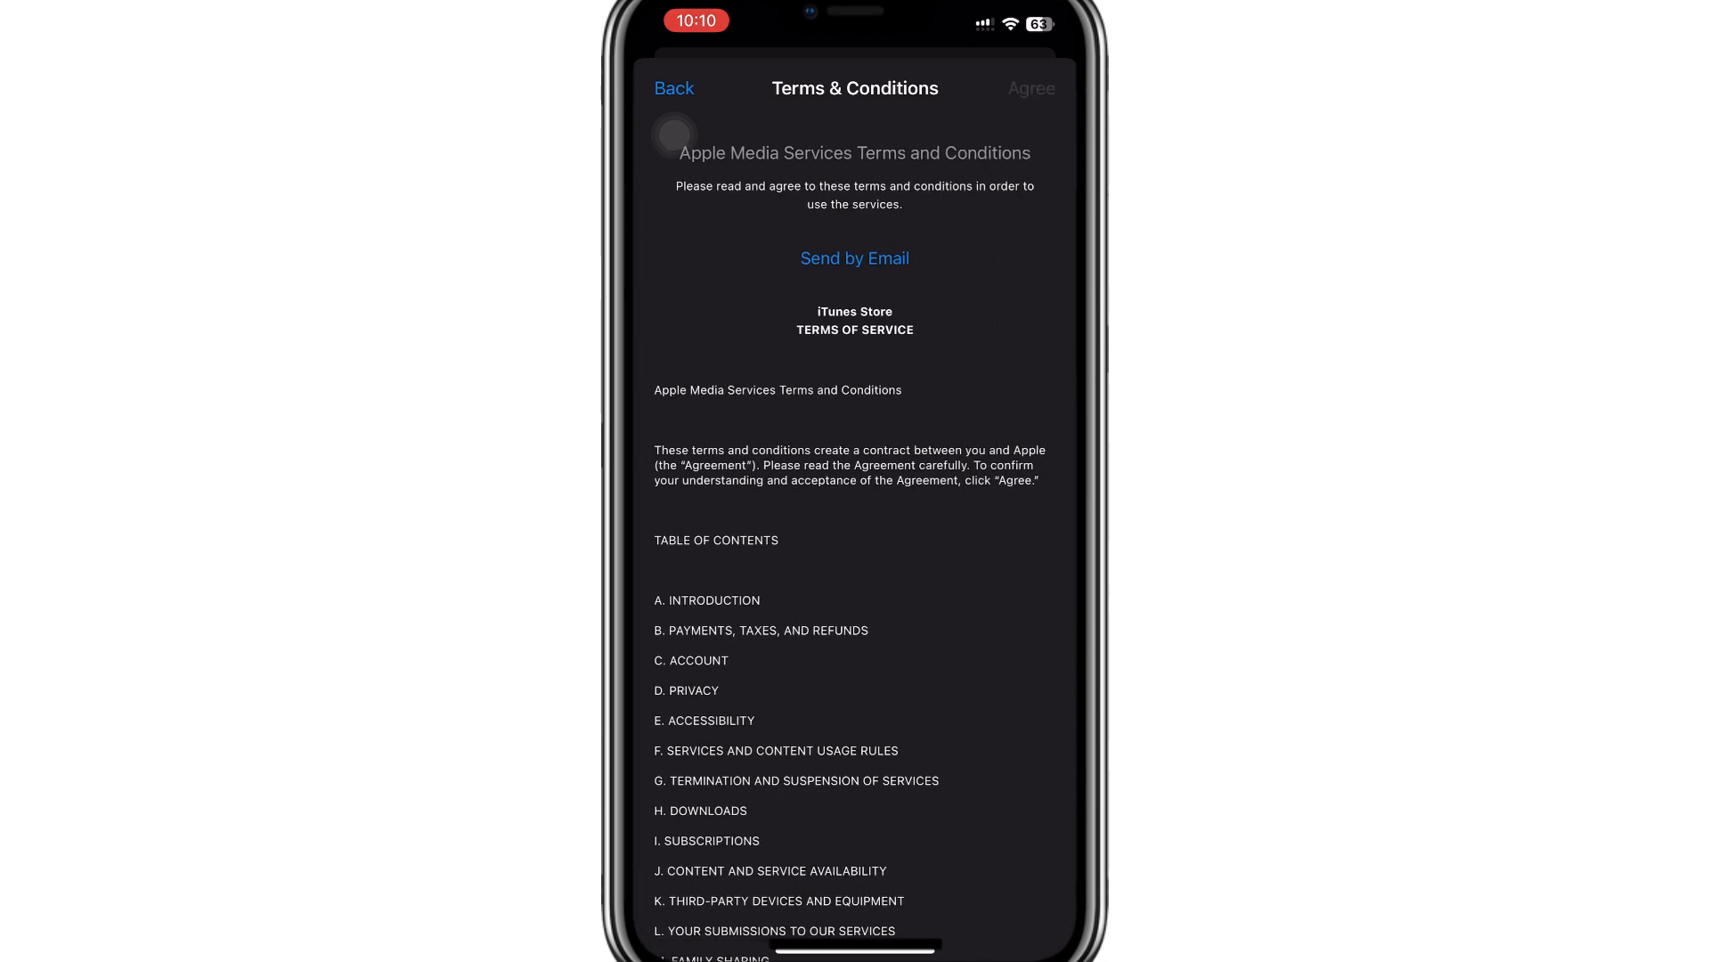
Agree to the Apple Media Services Terms and Conditions.
left_click(1030, 88)
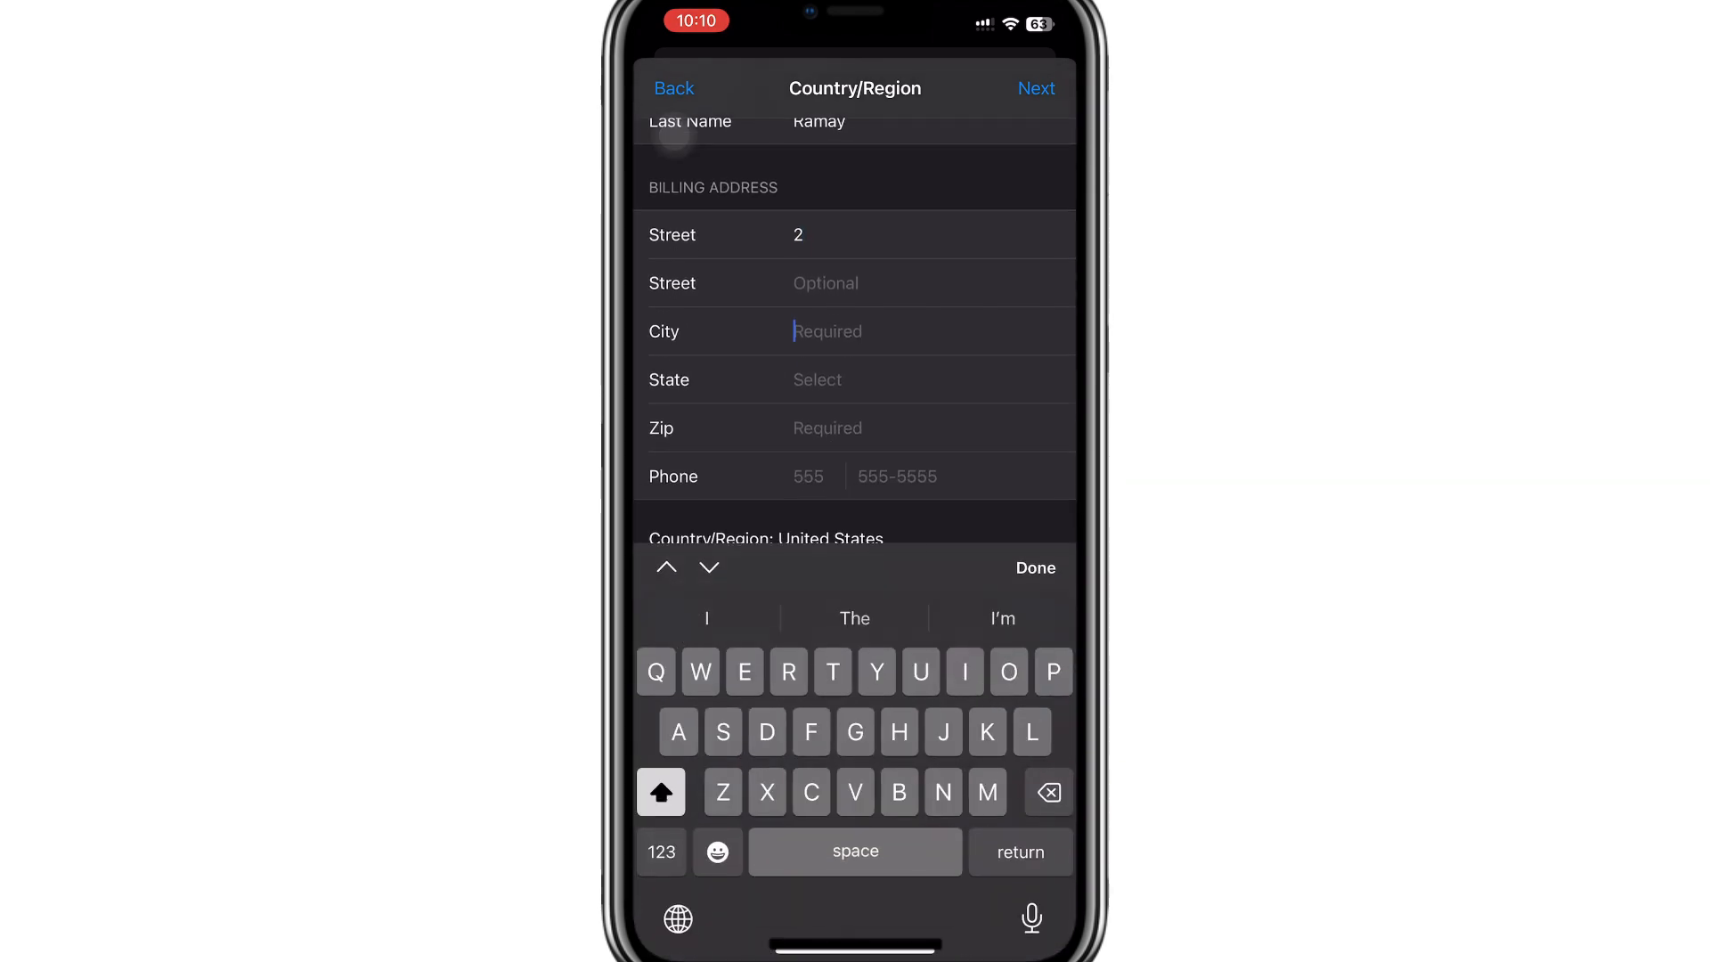
Fill the billing city, state California, zip 92111 and a phone number starting 858.
type("California")
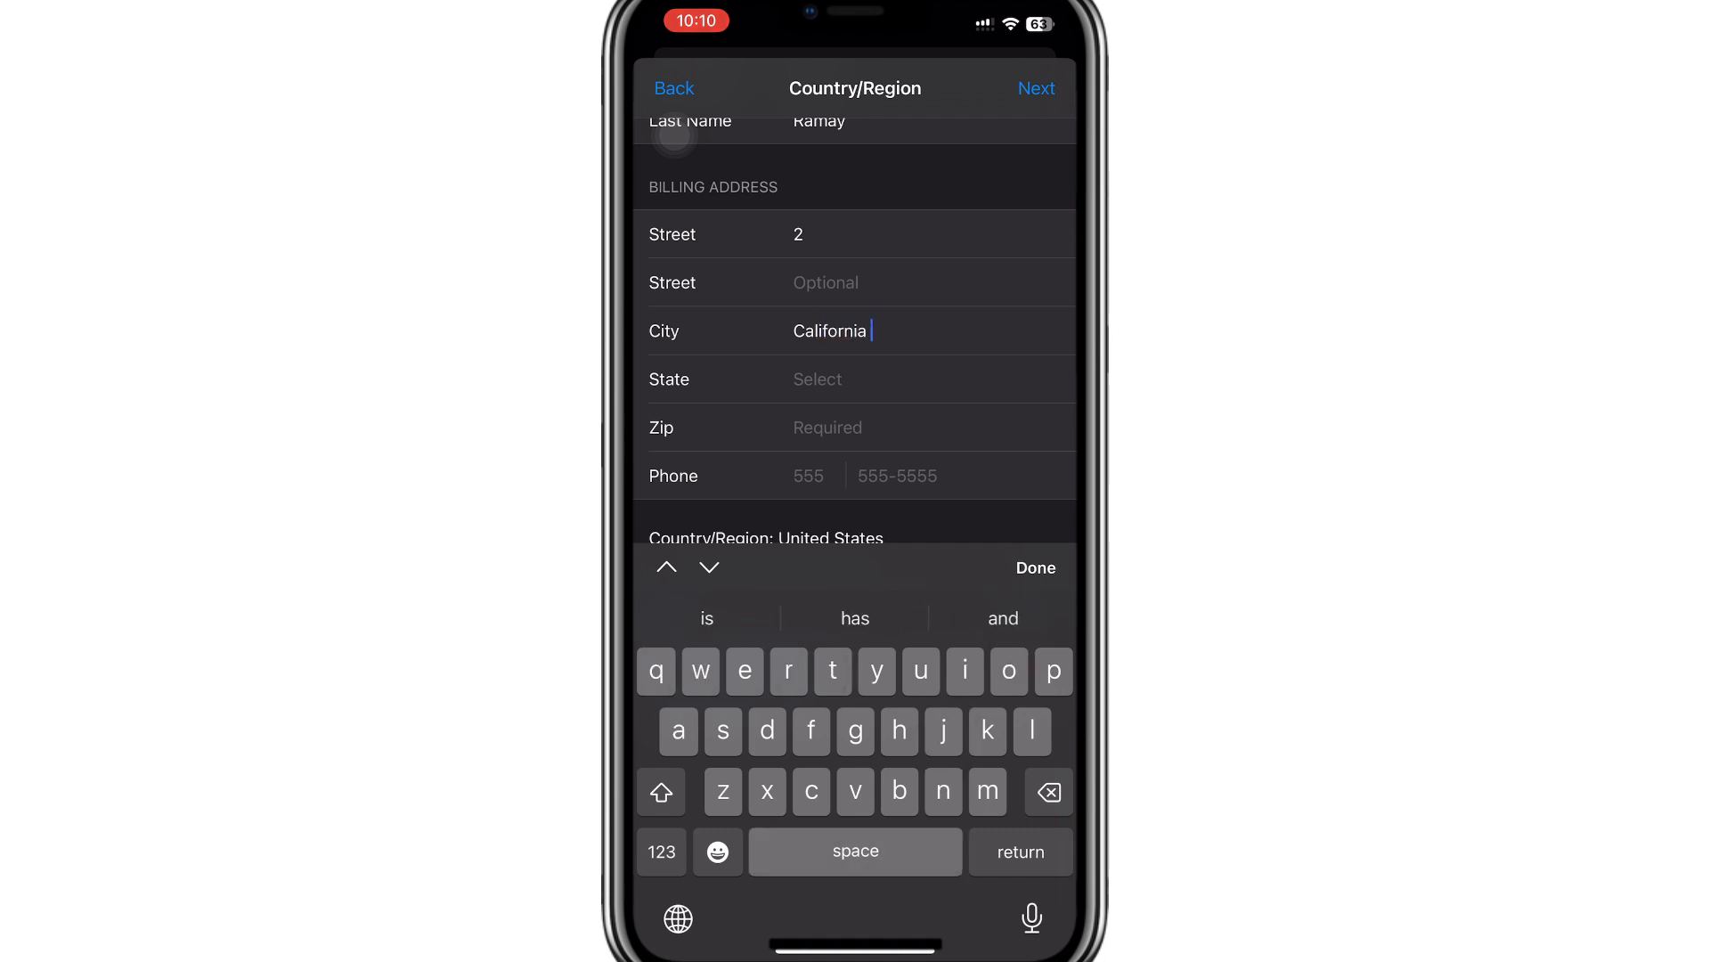
left_click(817, 379)
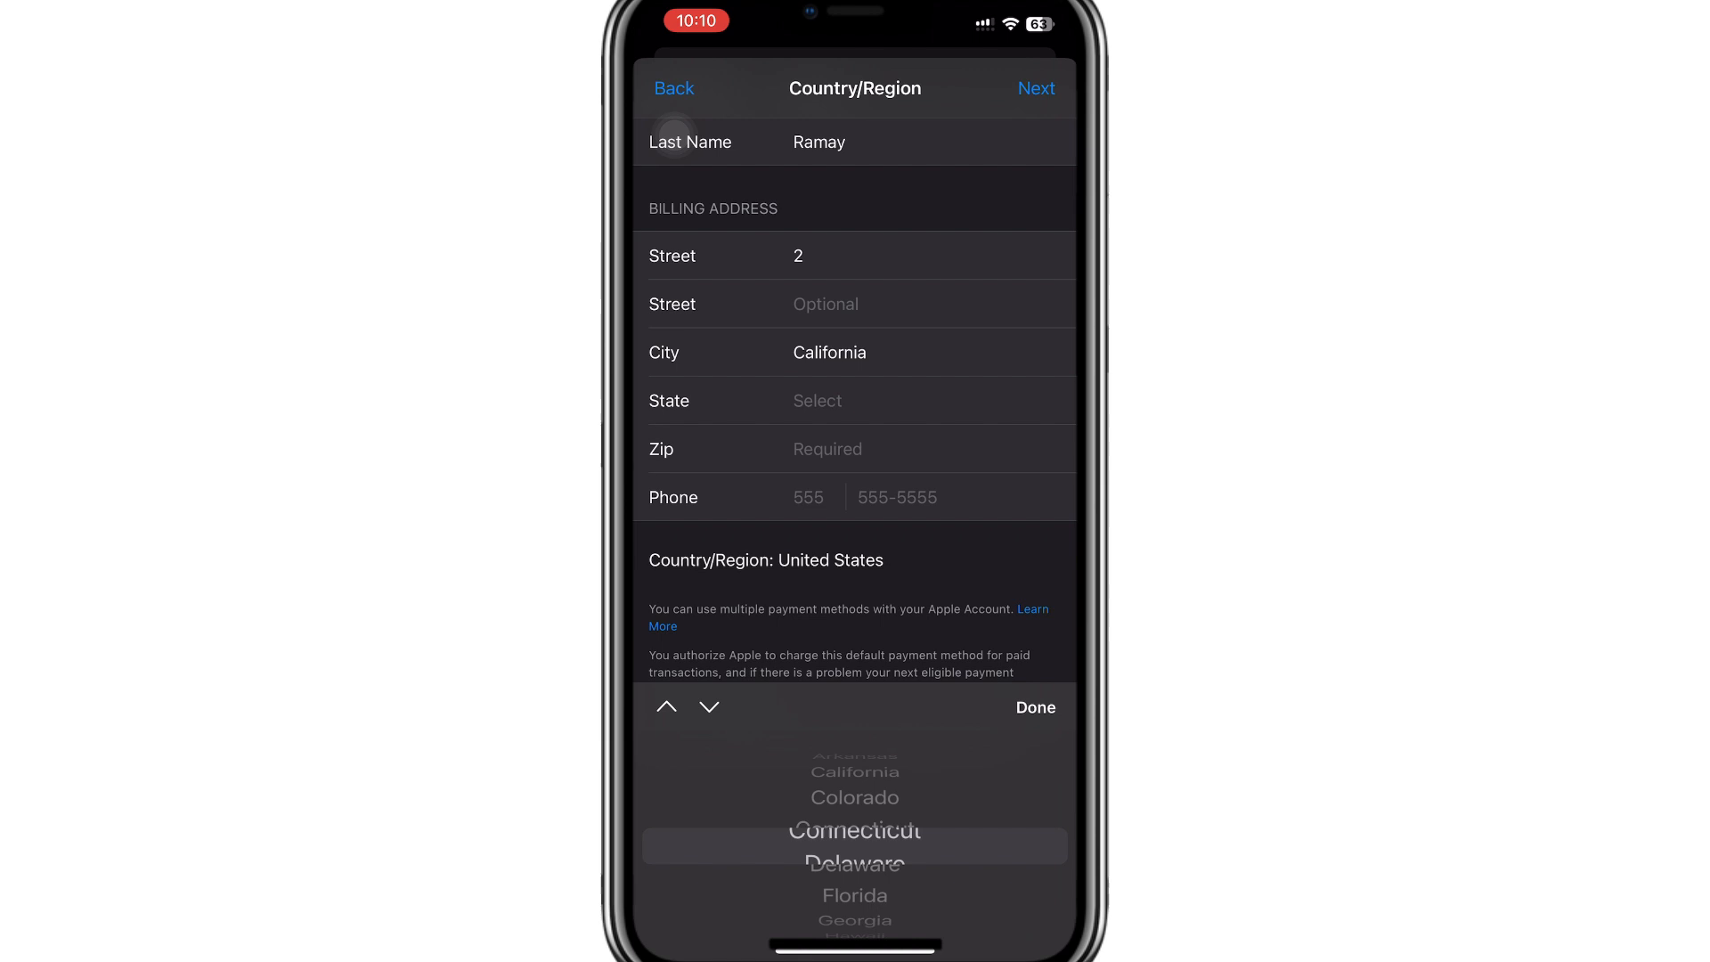
left_click(1033, 706)
type("92")
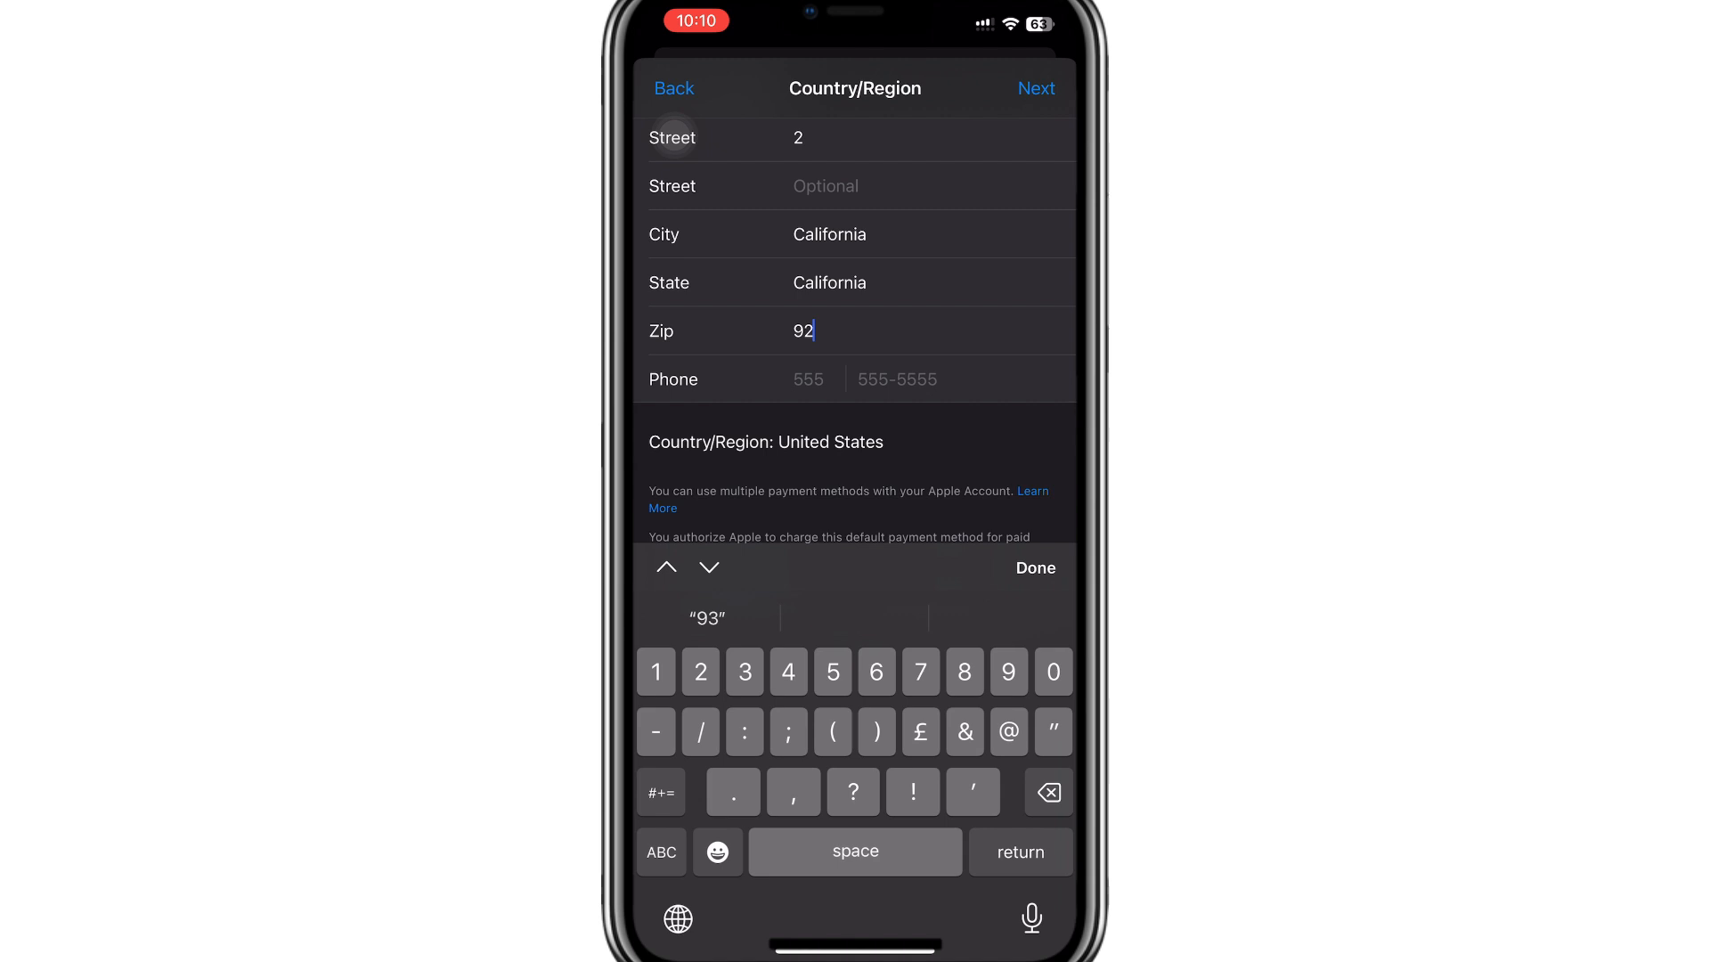
type("111")
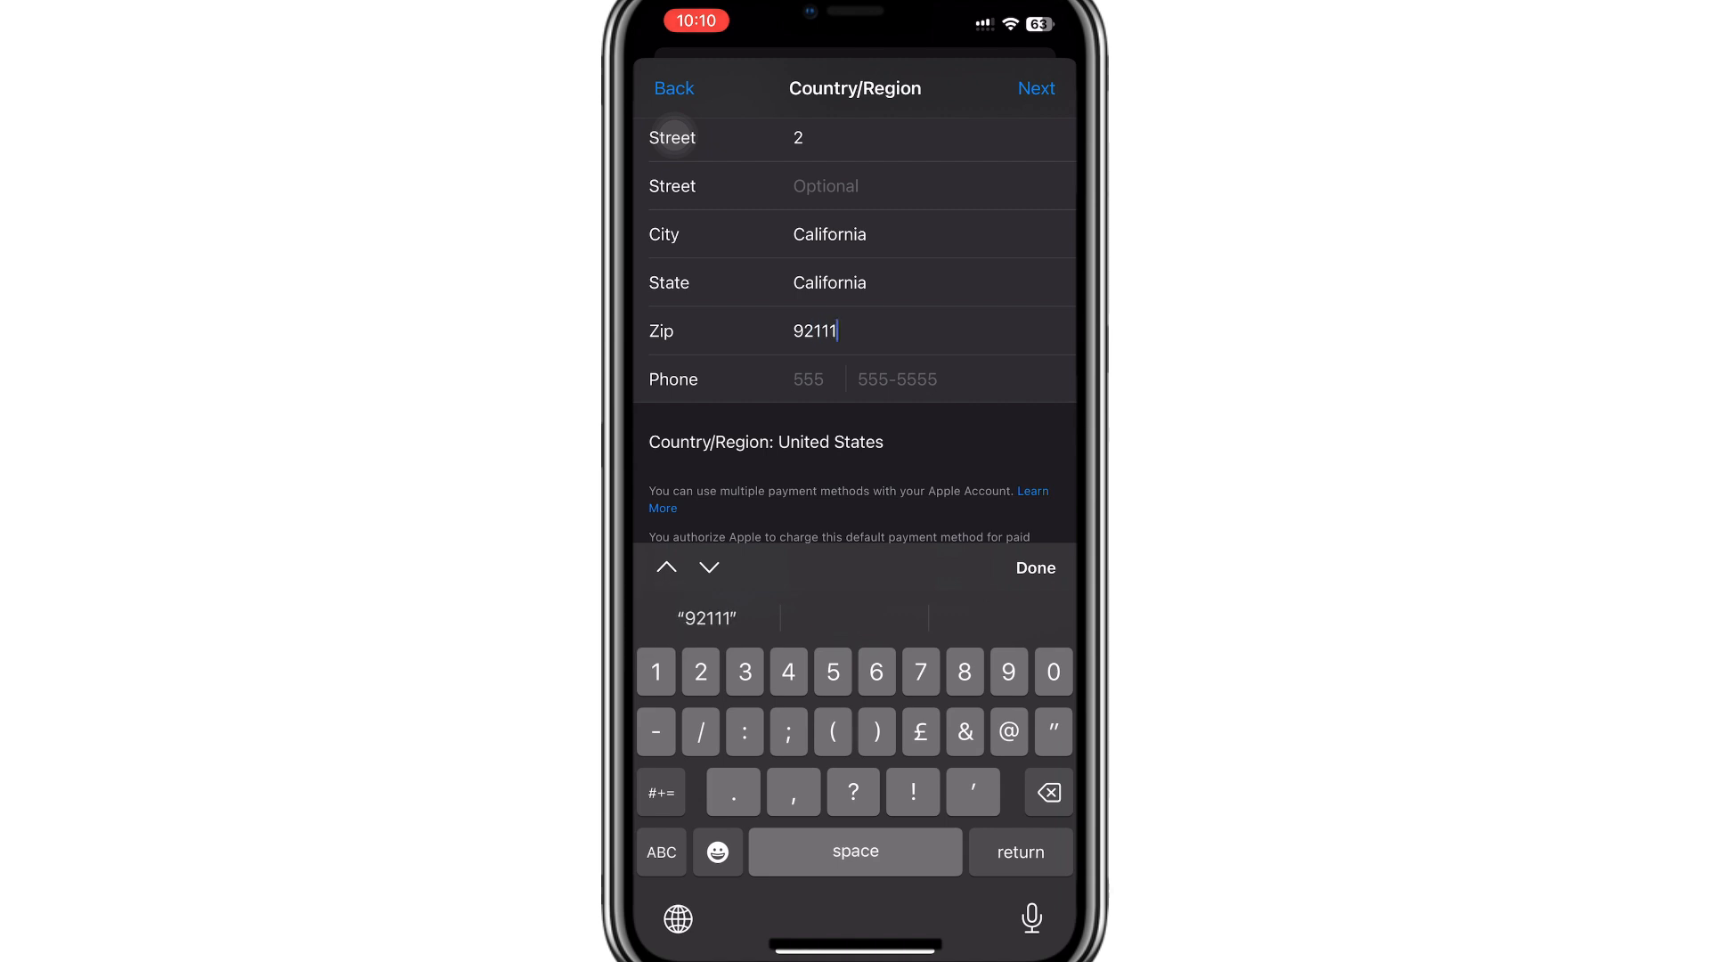
left_click(807, 378)
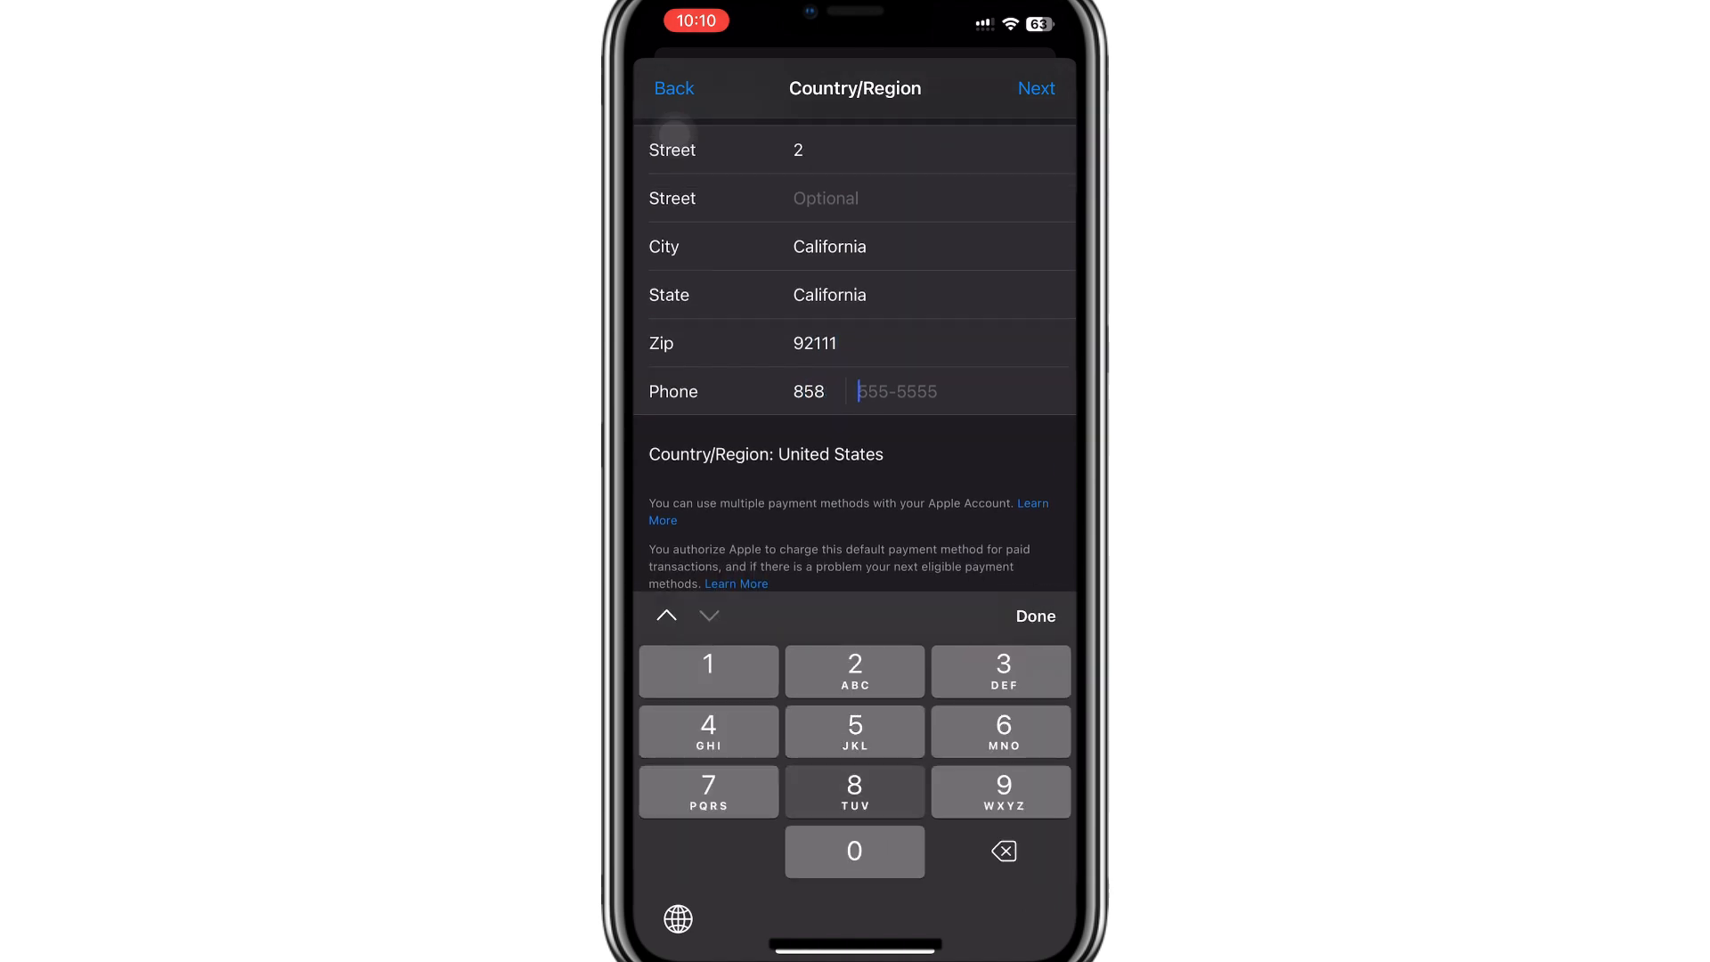
type("650")
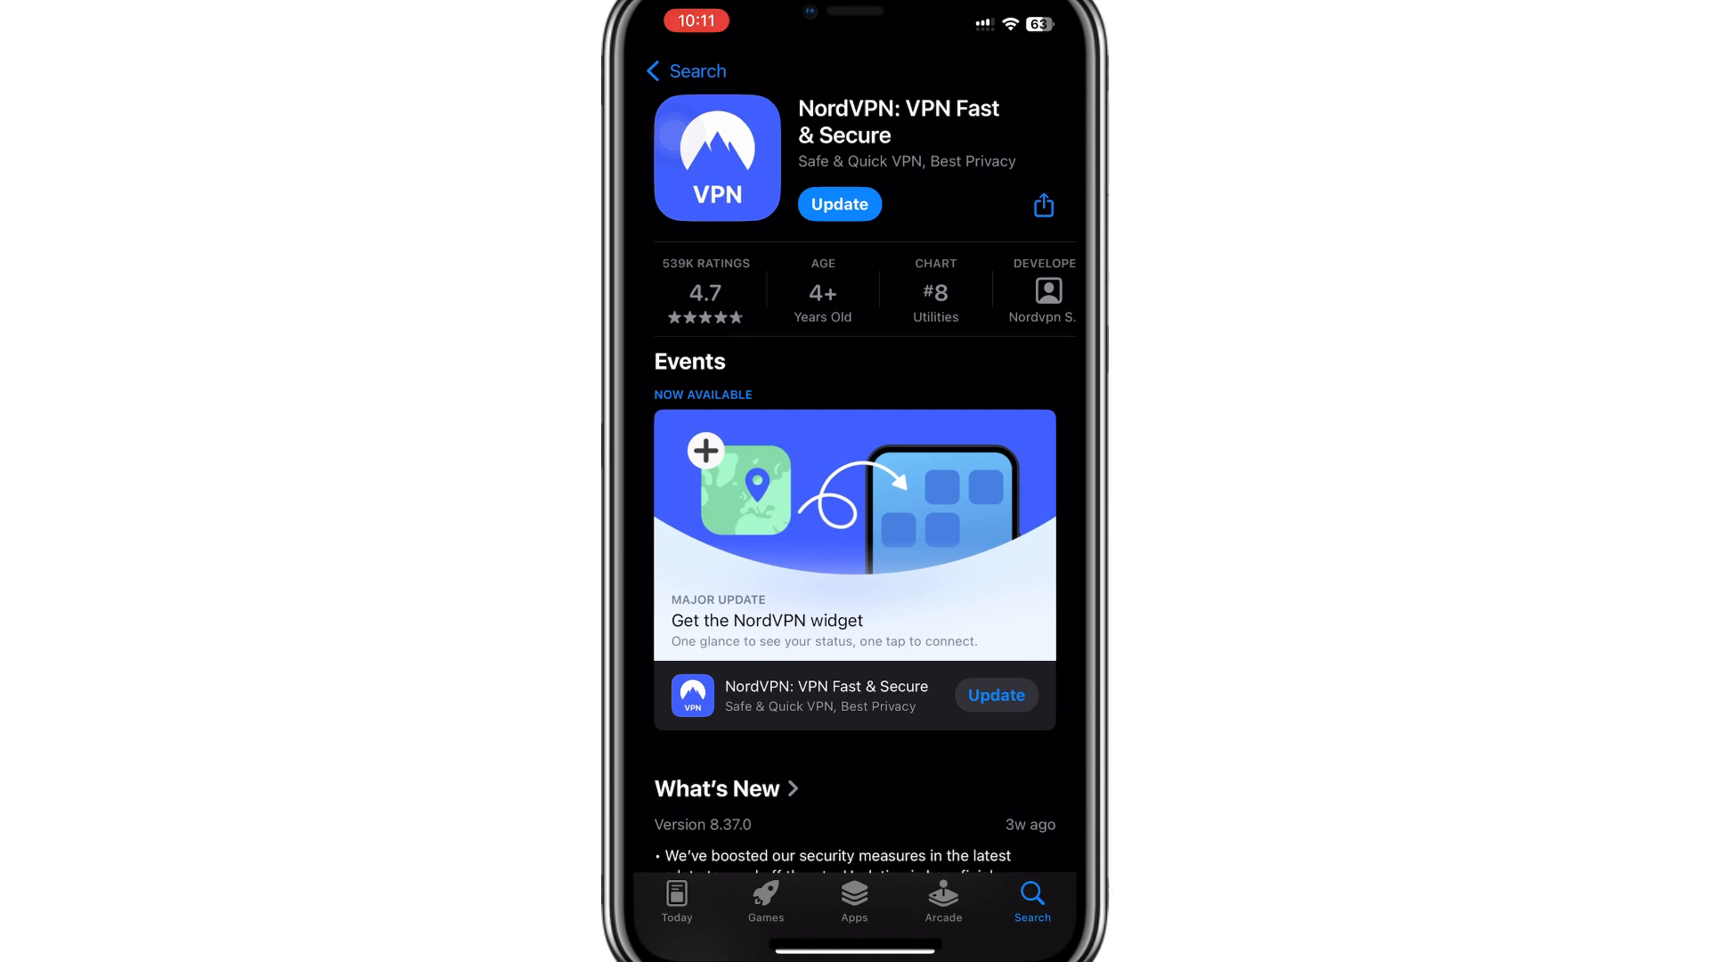
Search the App Store for 'cash app' and open the Cash App: Pay, Invest & Save listing.
left_click(676, 900)
type("Cash ap")
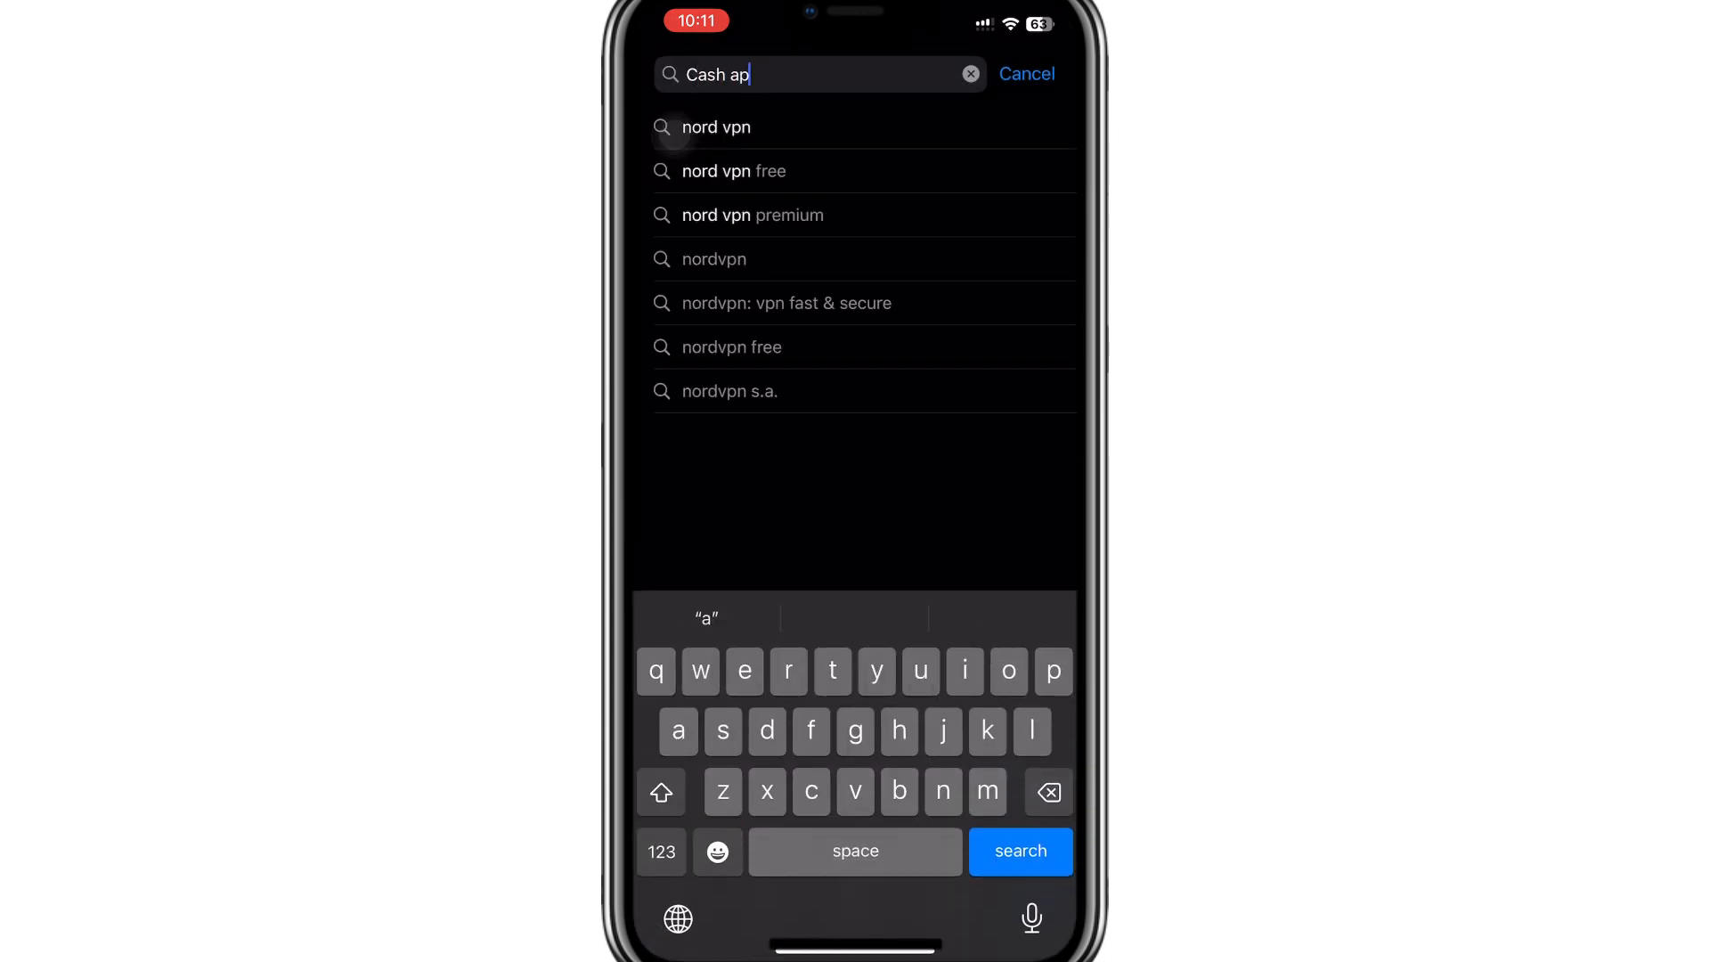
left_click(1019, 850)
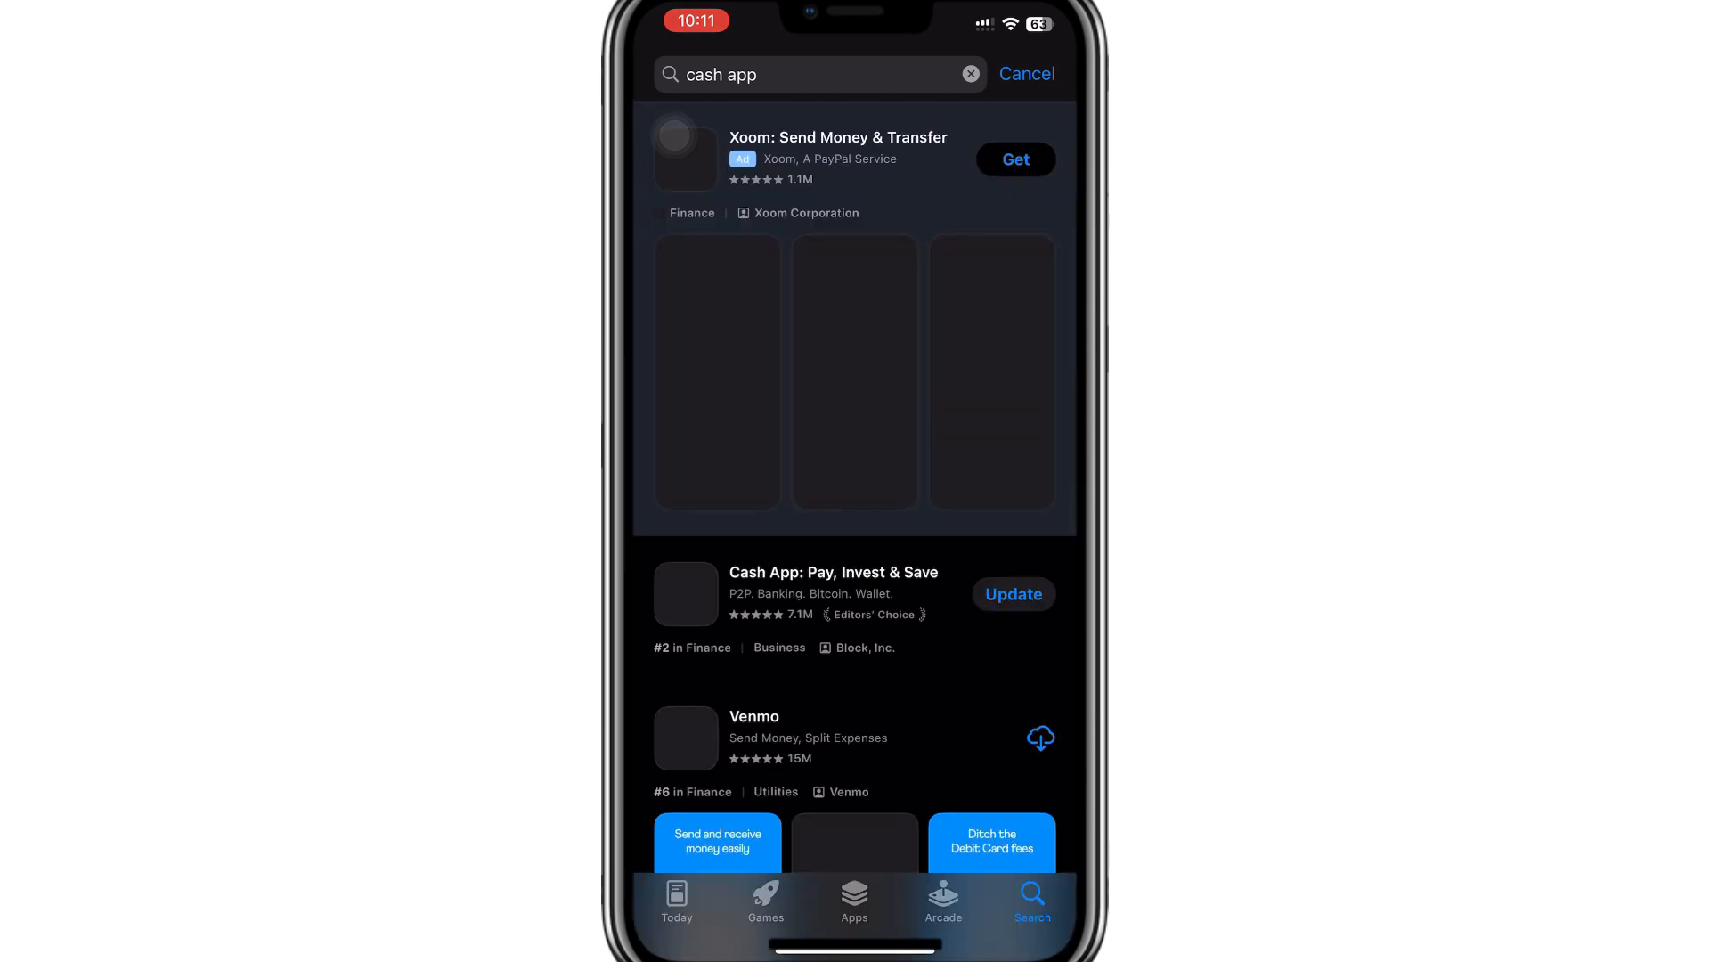
left_click(834, 571)
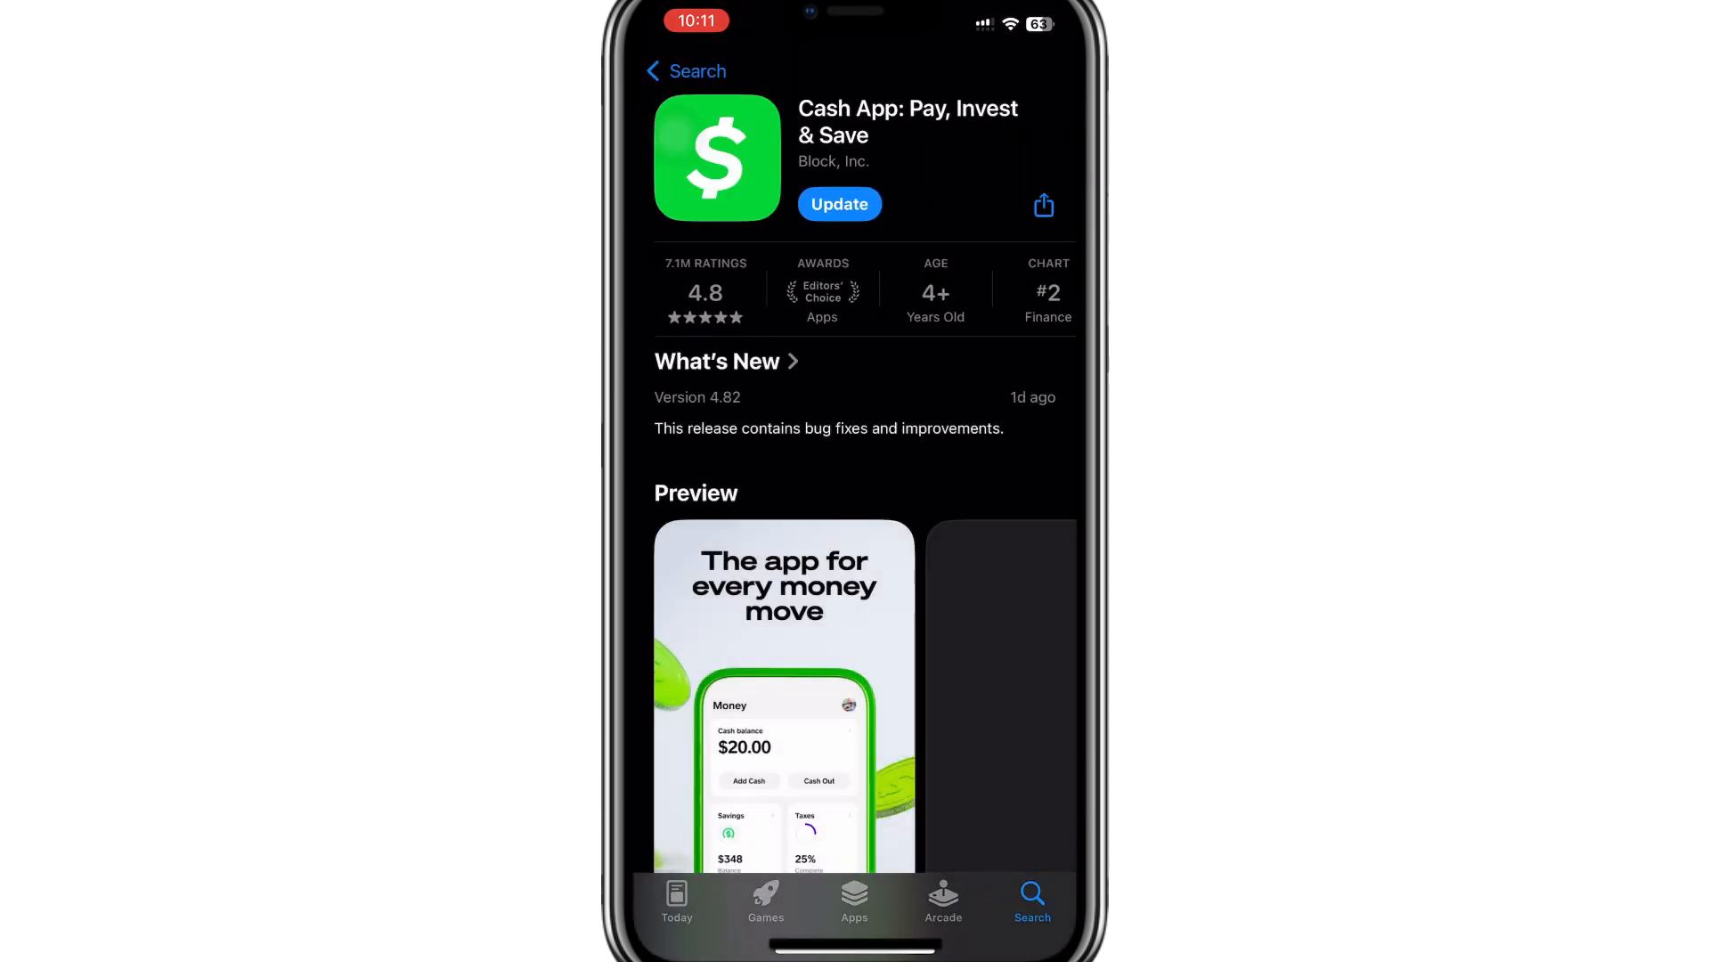